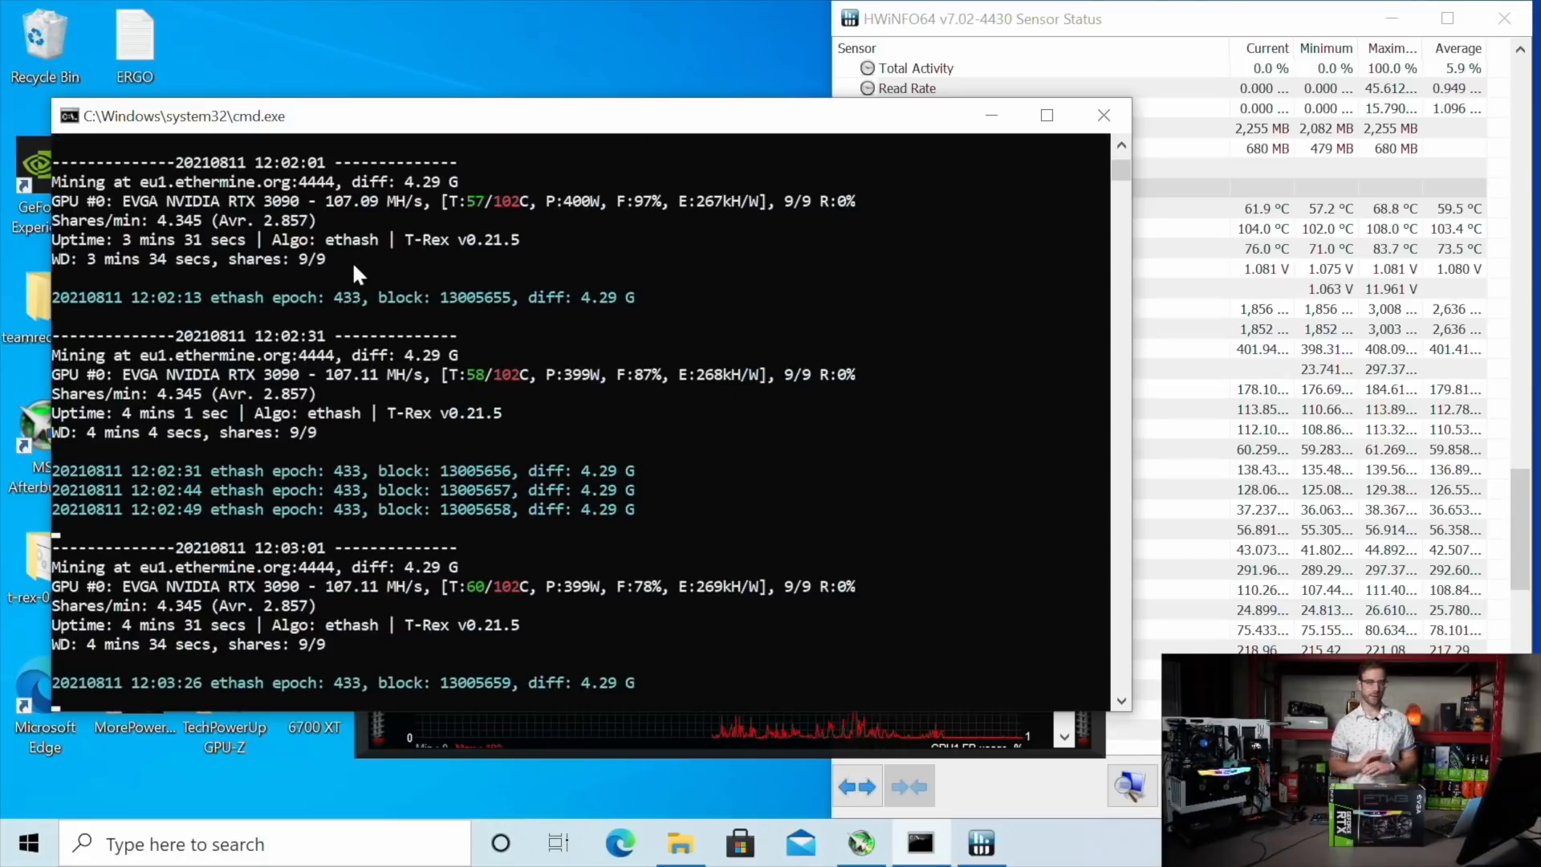
pyautogui.moveTo(482, 229)
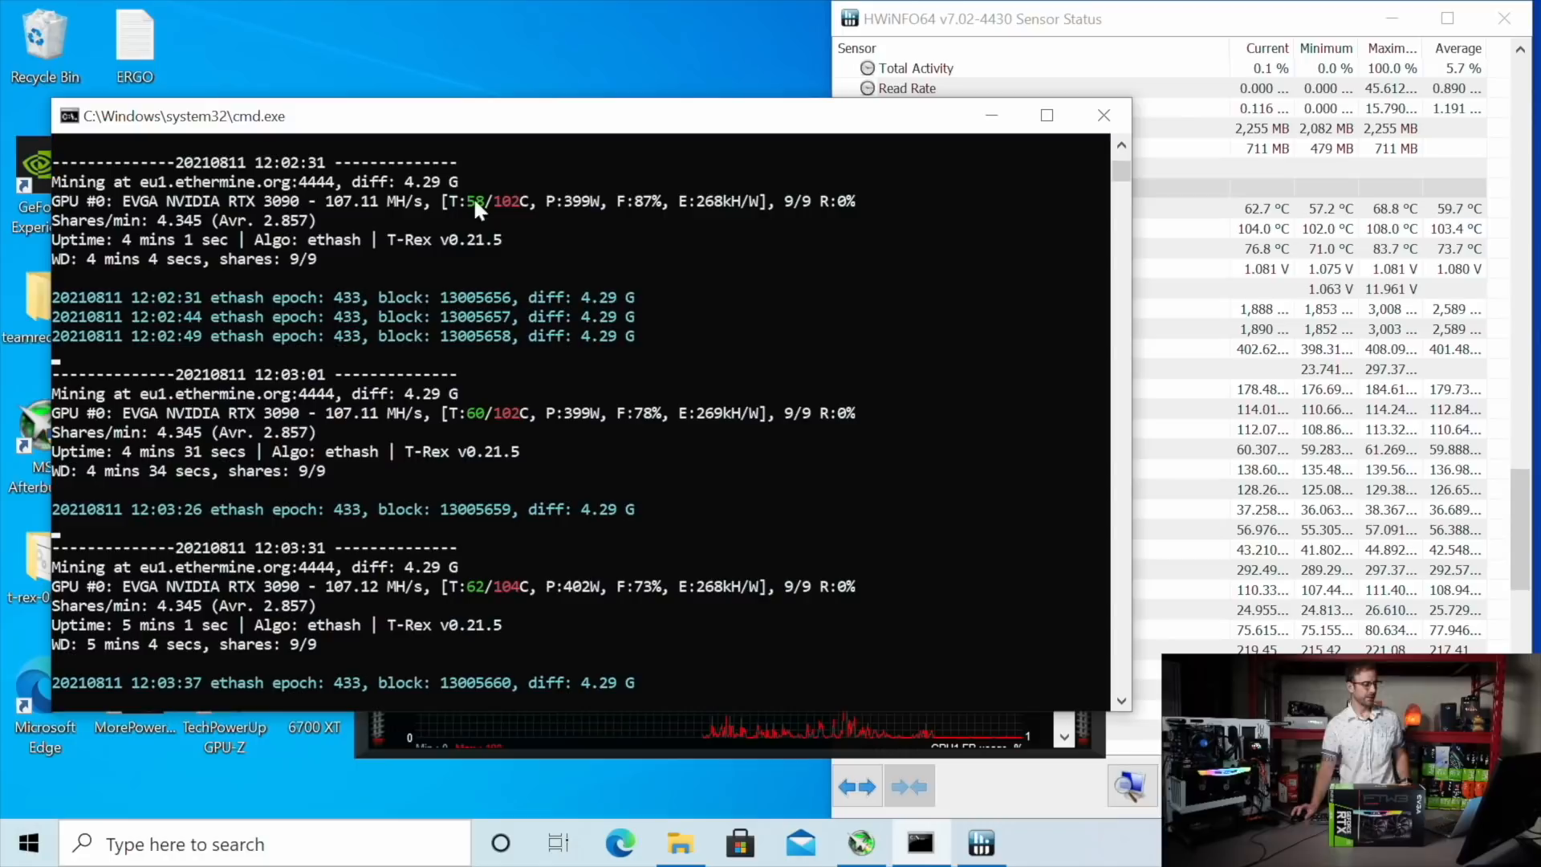
pyautogui.moveTo(491, 457)
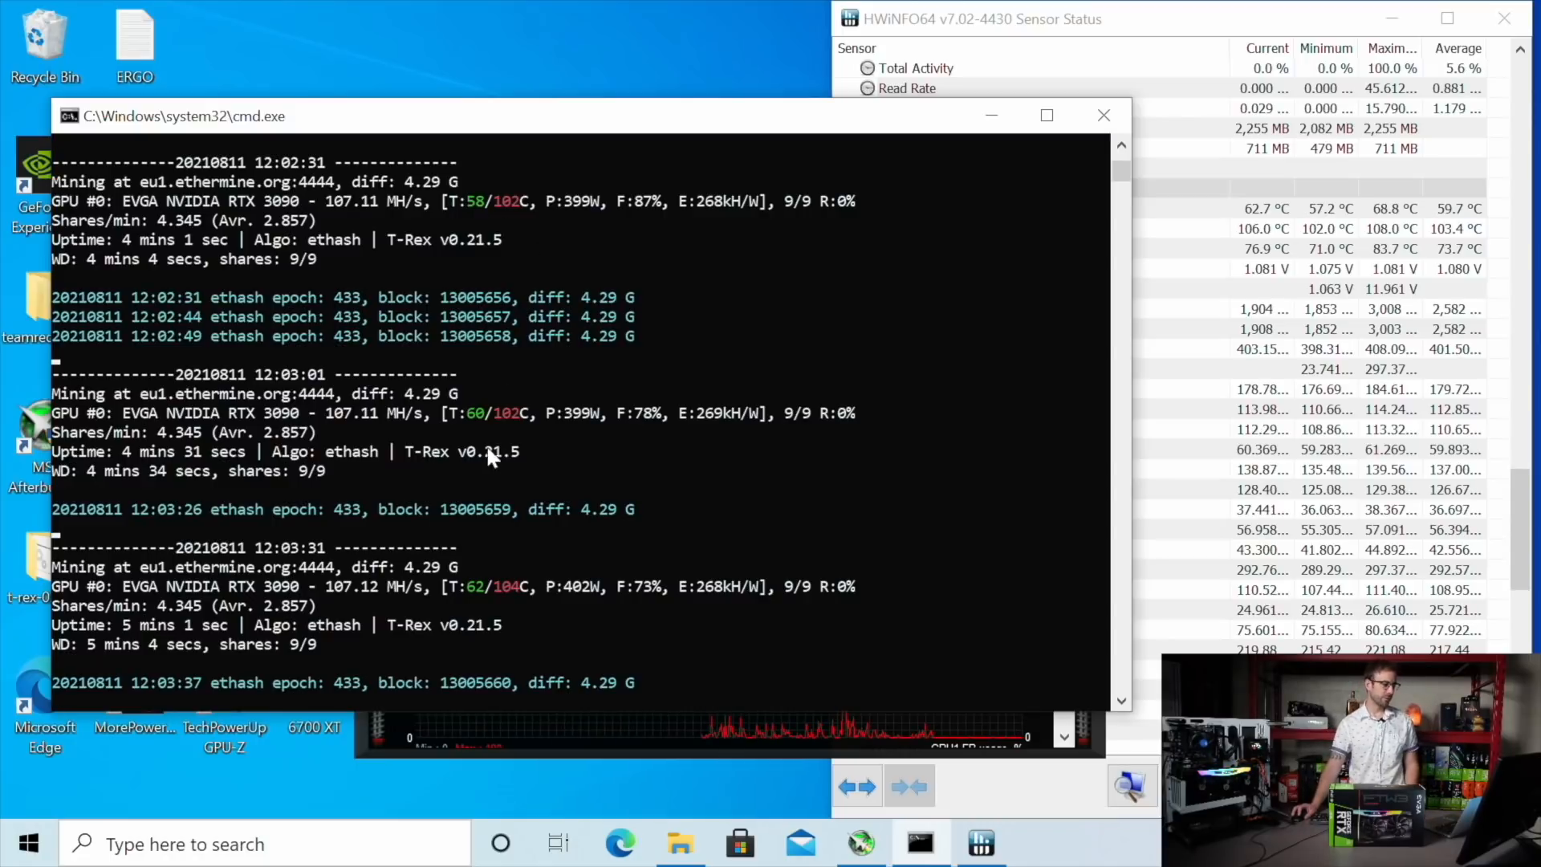
pyautogui.moveTo(470, 437)
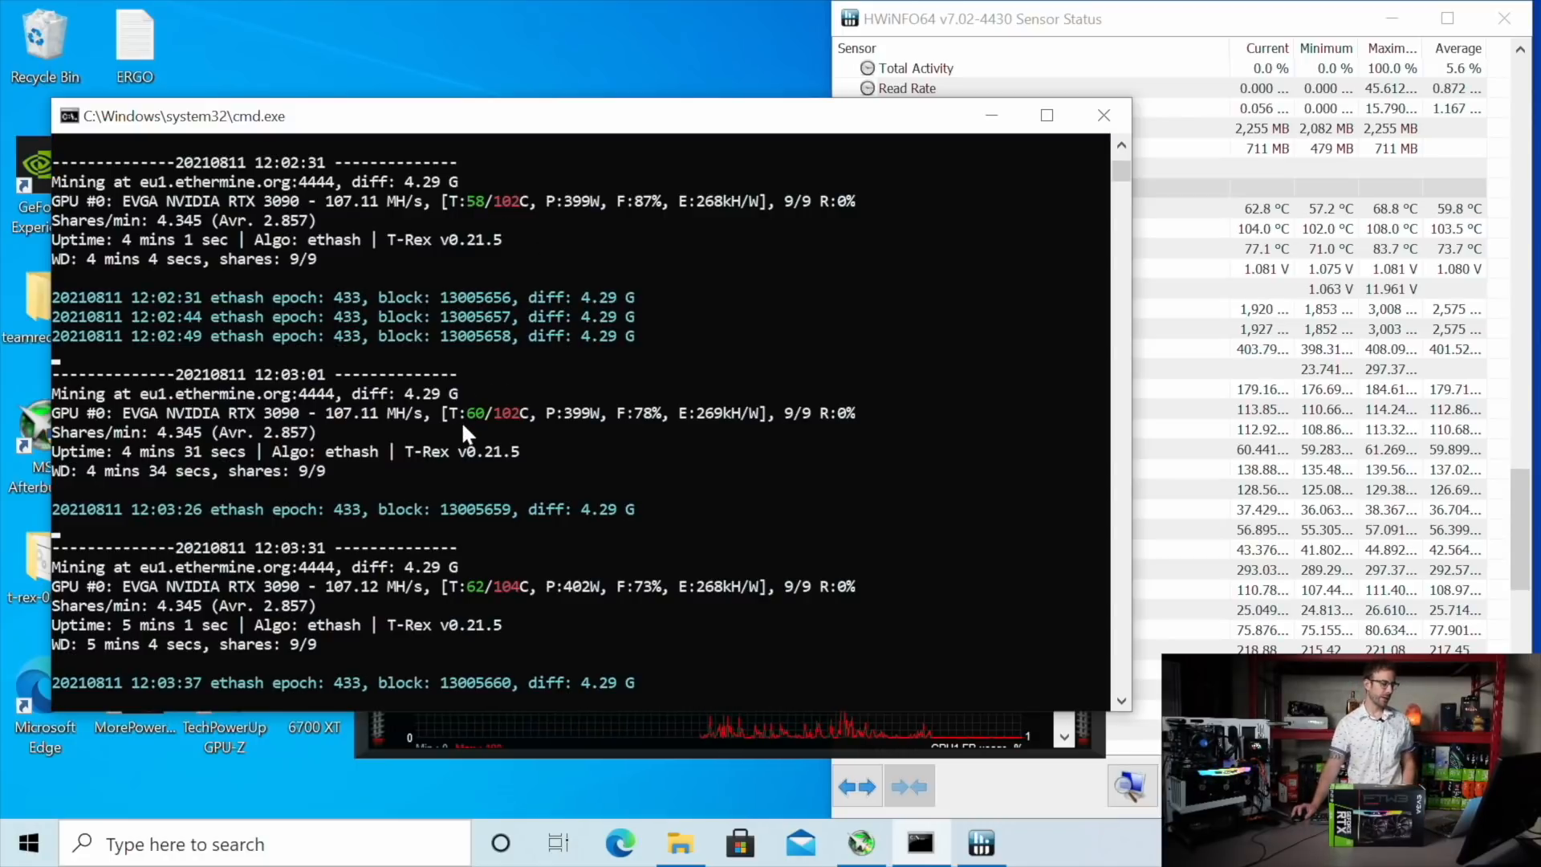
pyautogui.moveTo(625, 391)
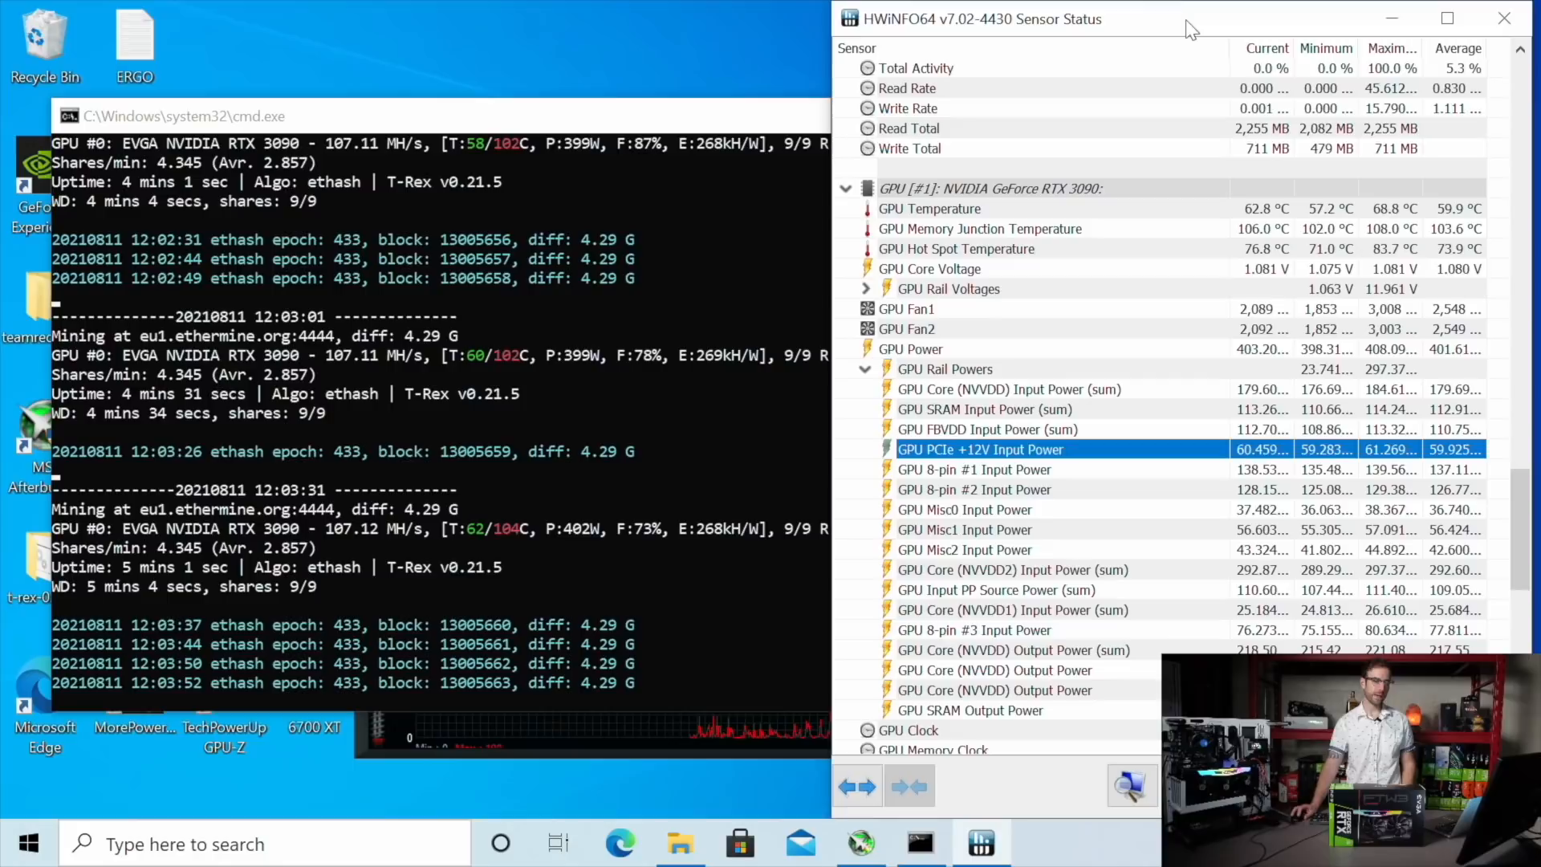
pyautogui.moveTo(570, 70)
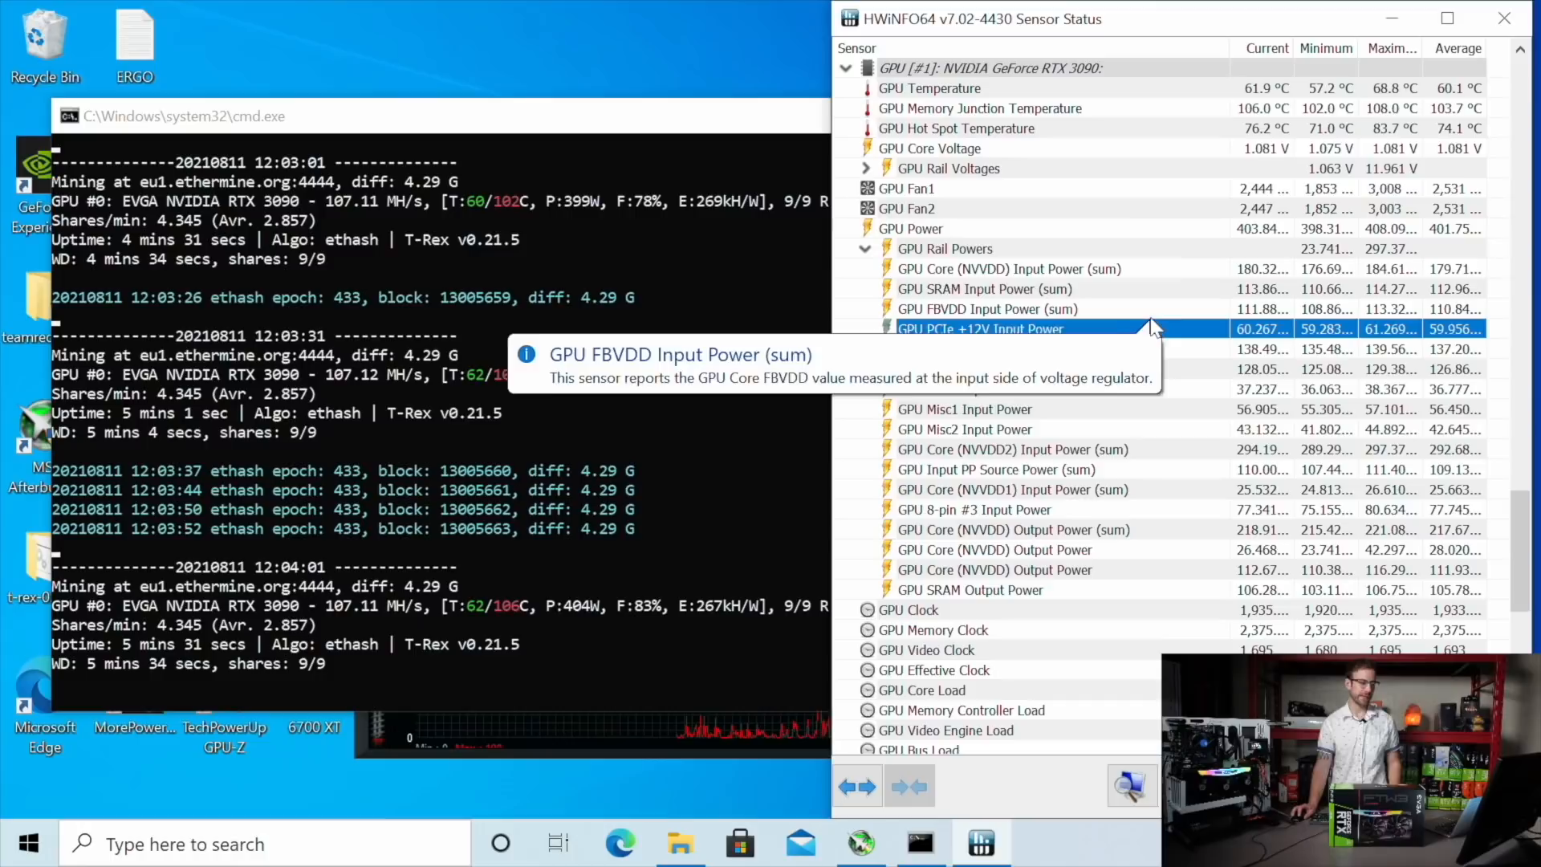
pyautogui.moveTo(924, 429)
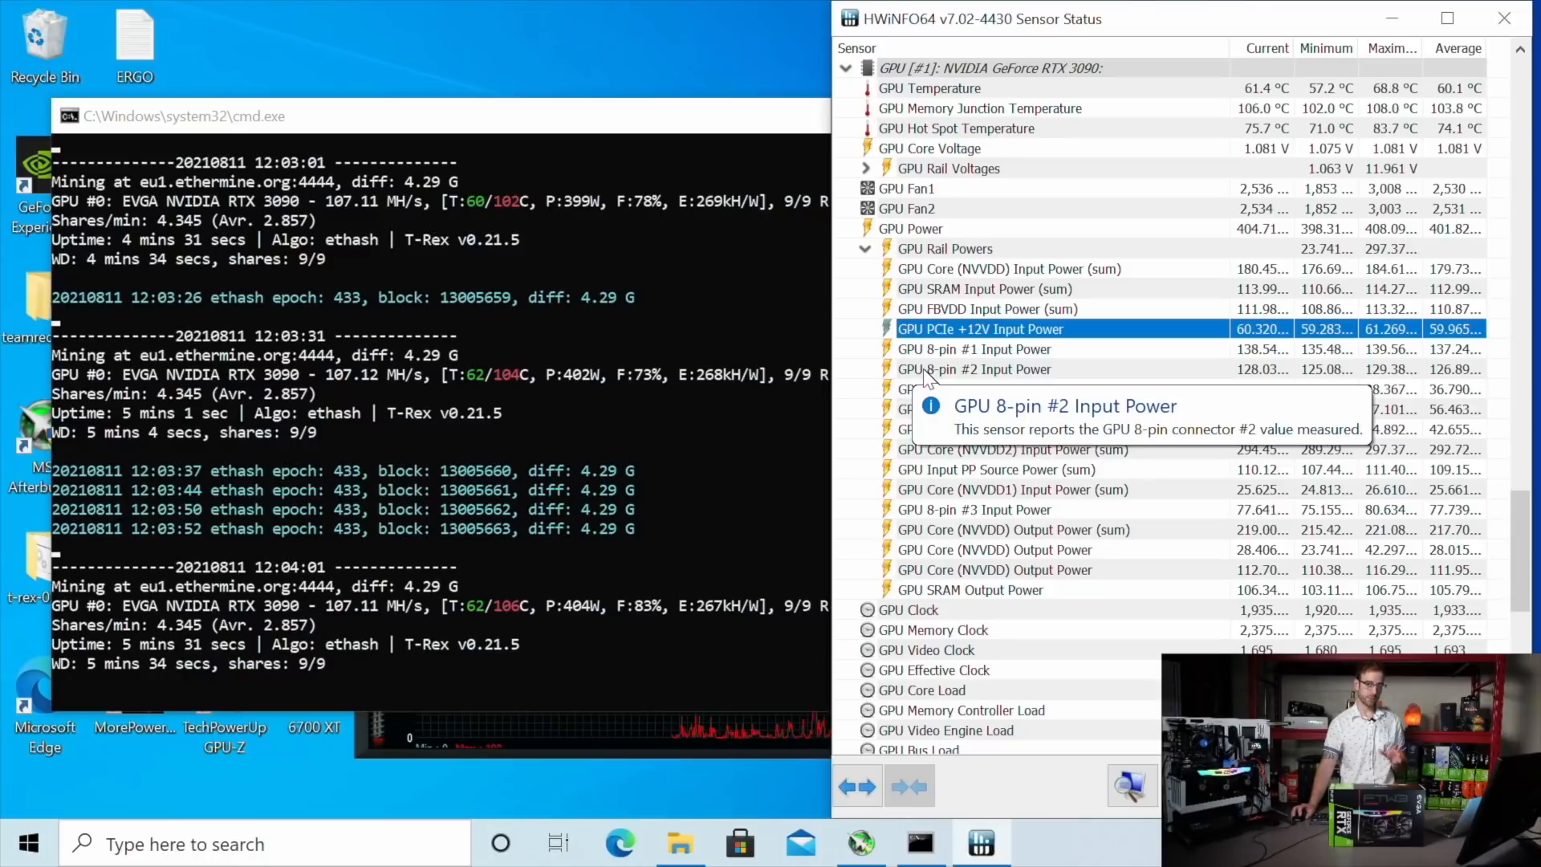
pyautogui.moveTo(978, 329)
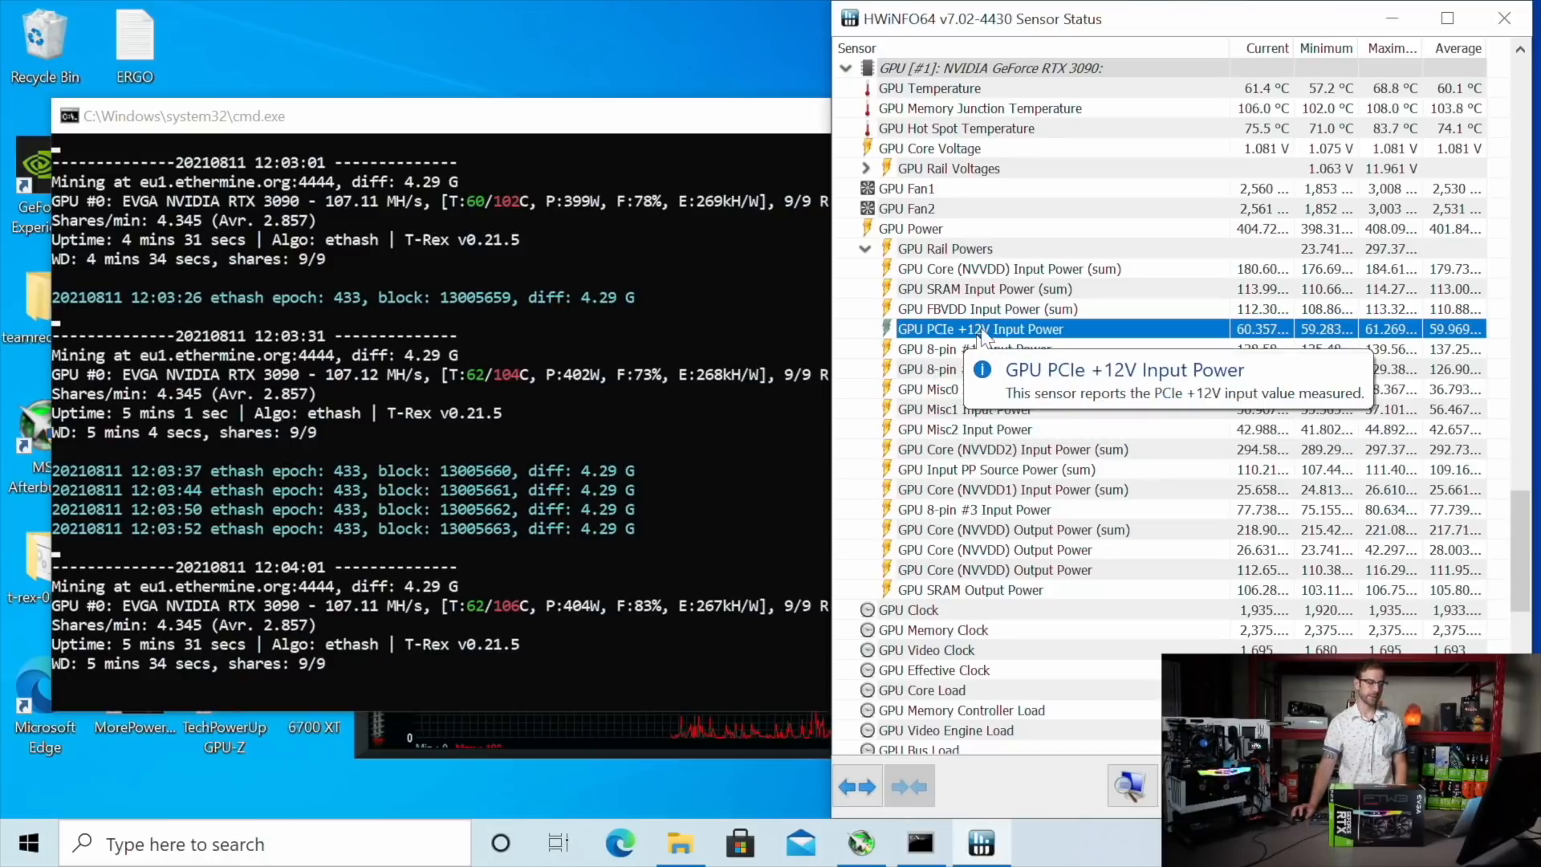
pyautogui.moveTo(1140, 362)
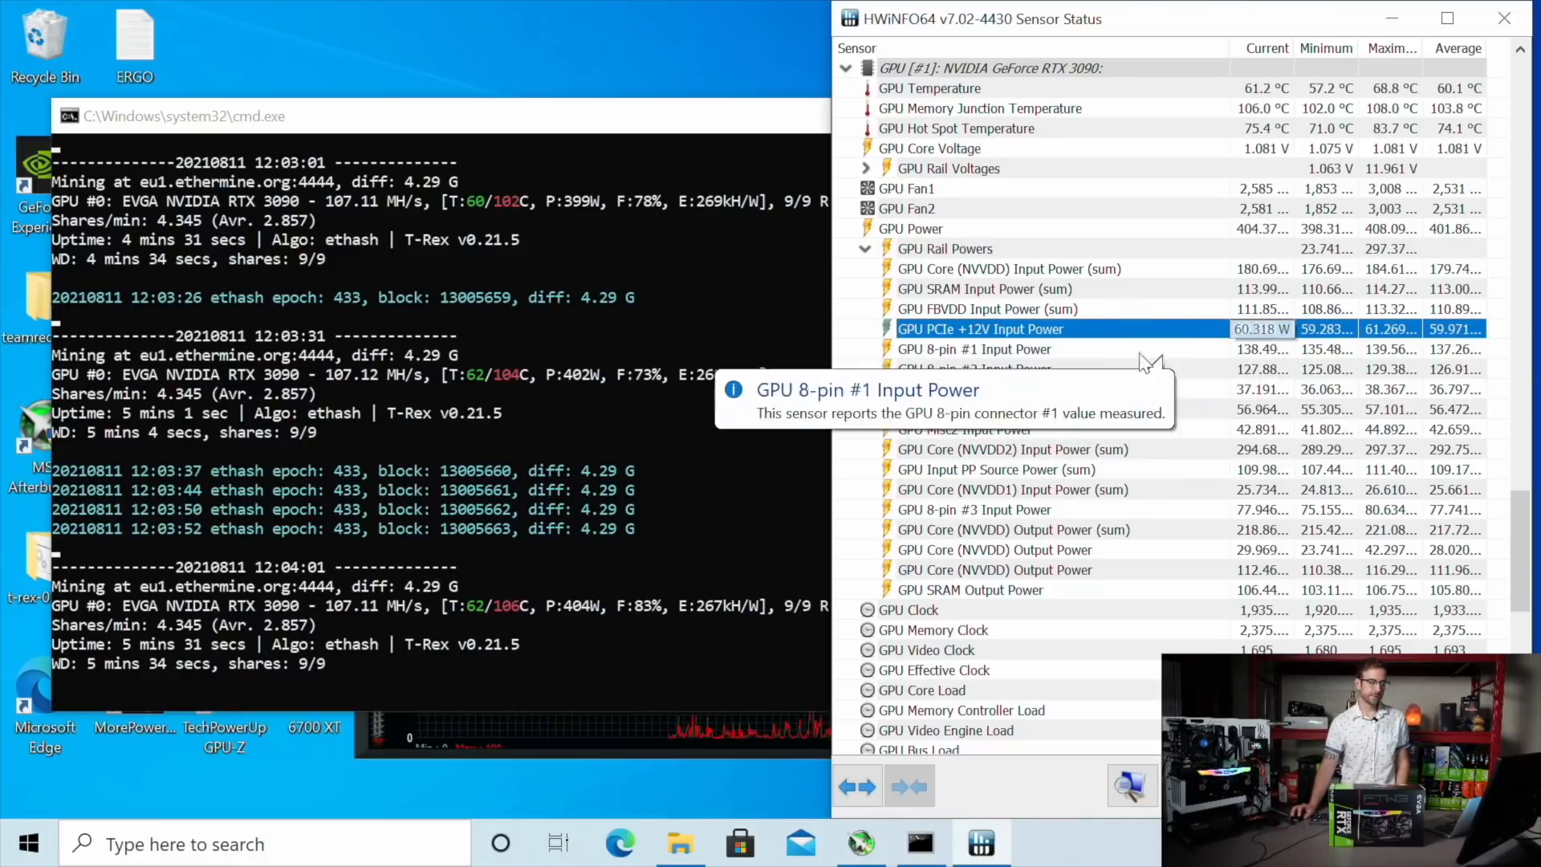
pyautogui.moveTo(1131, 168)
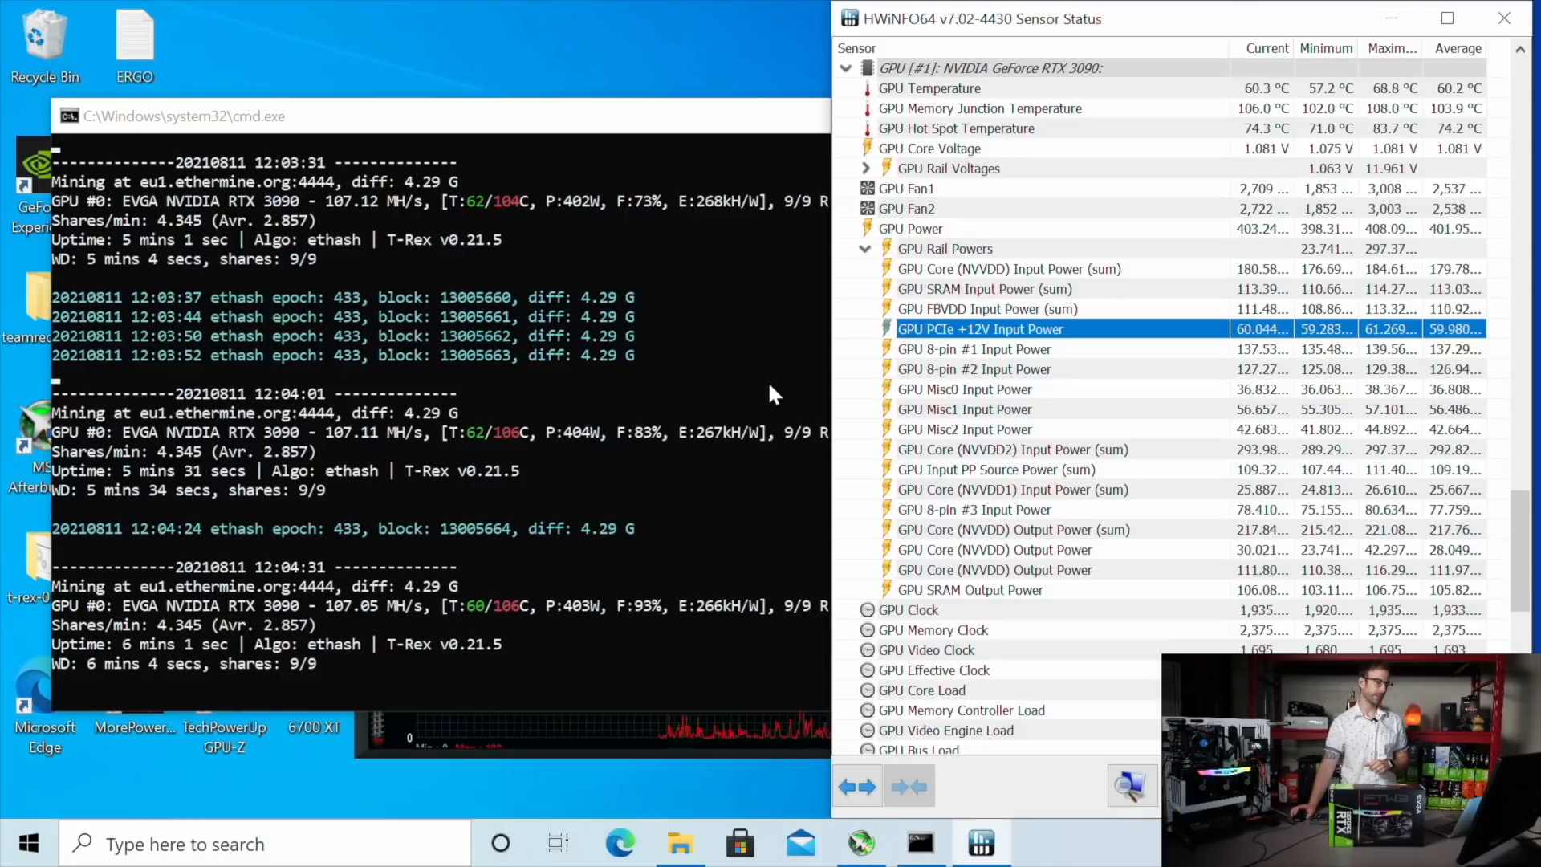
pyautogui.moveTo(816, 382)
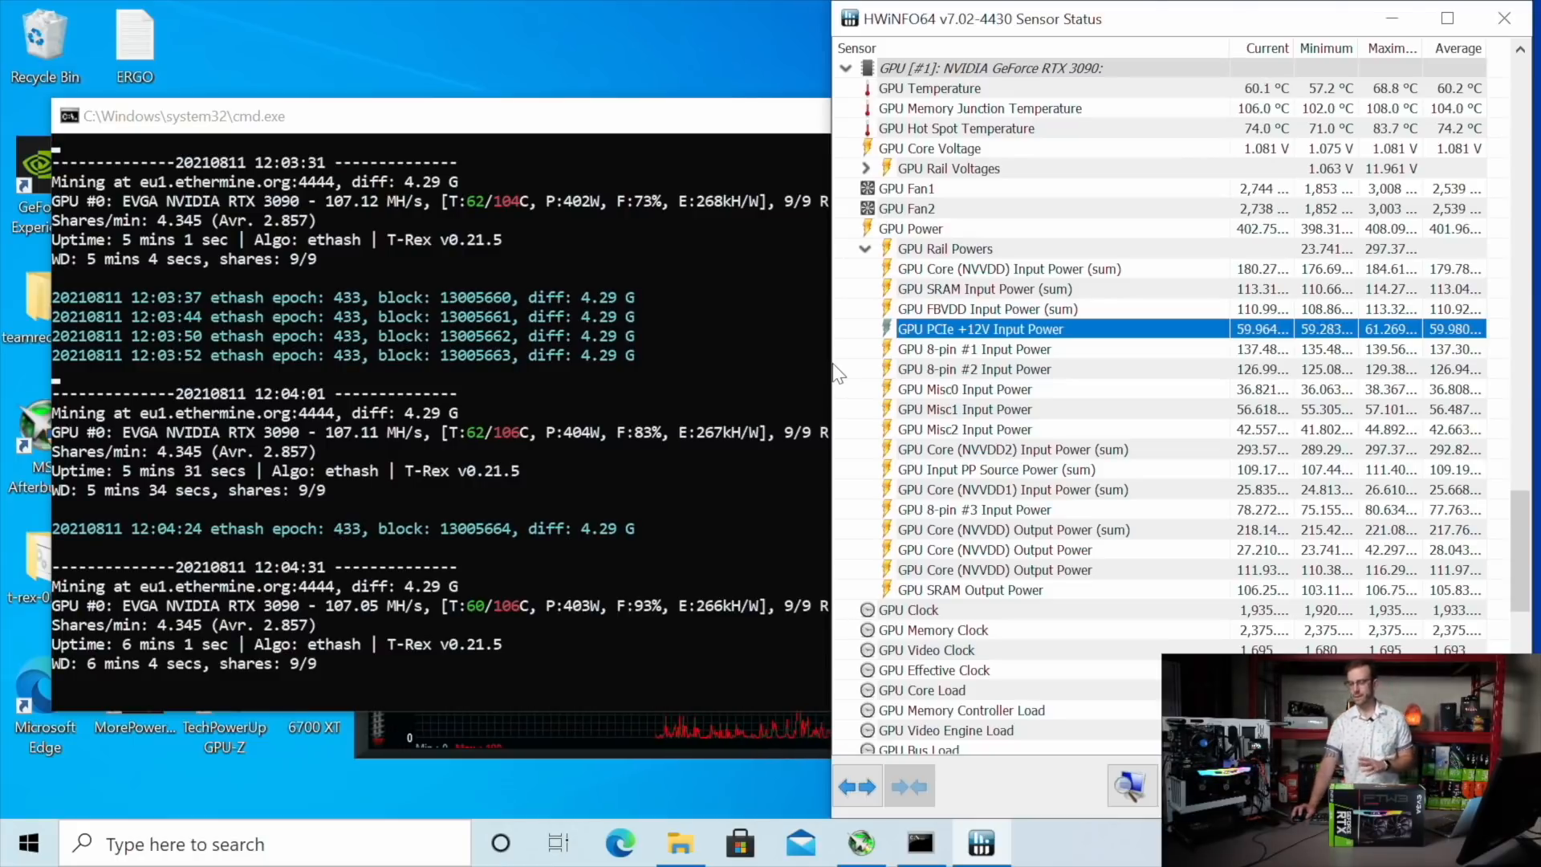
pyautogui.moveTo(1115, 489)
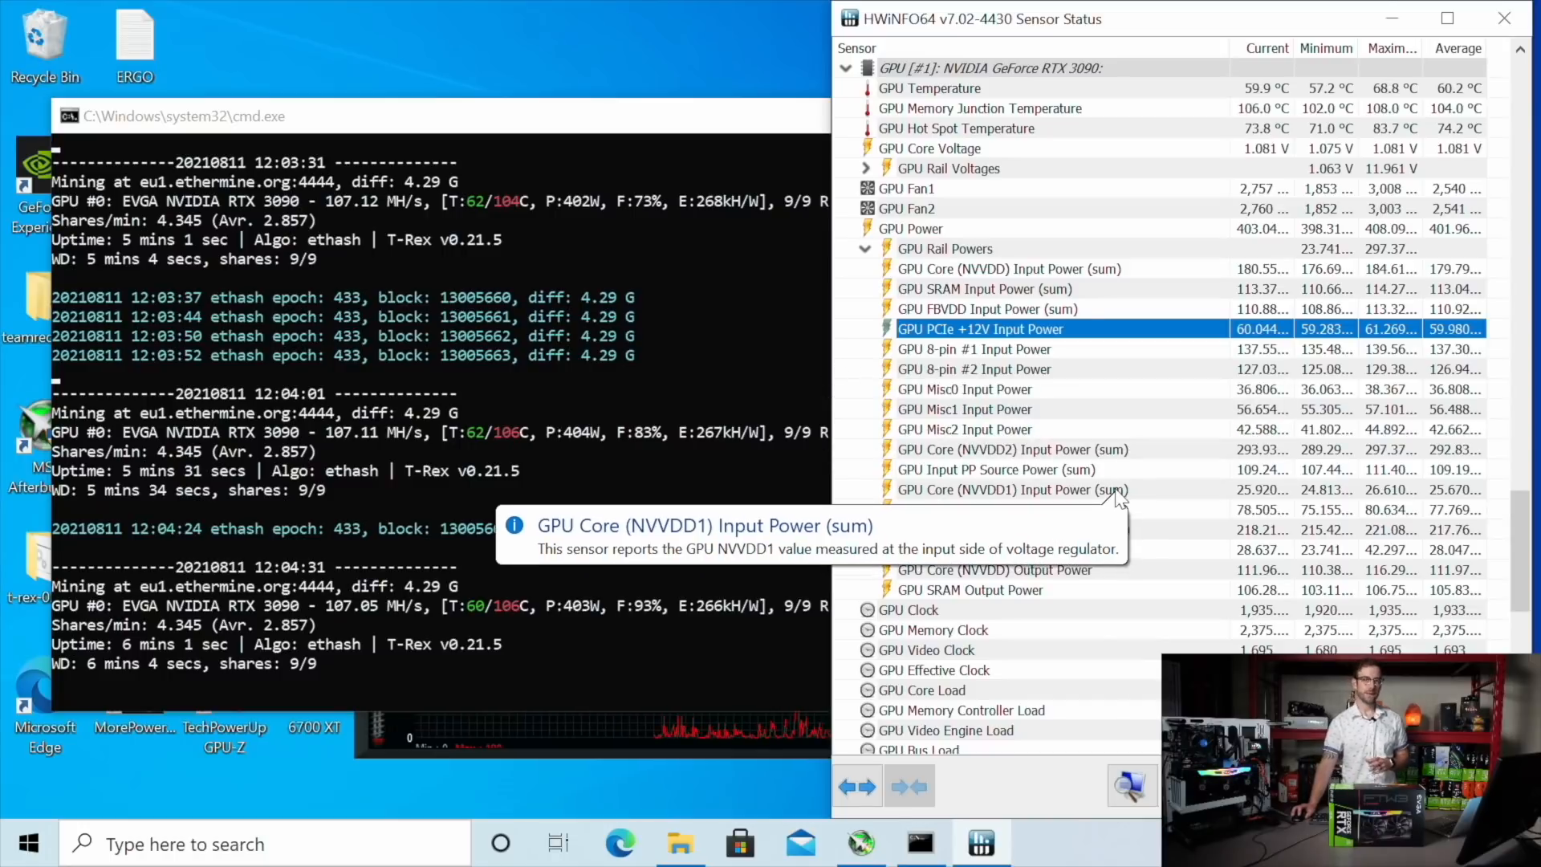
pyautogui.moveTo(1067, 364)
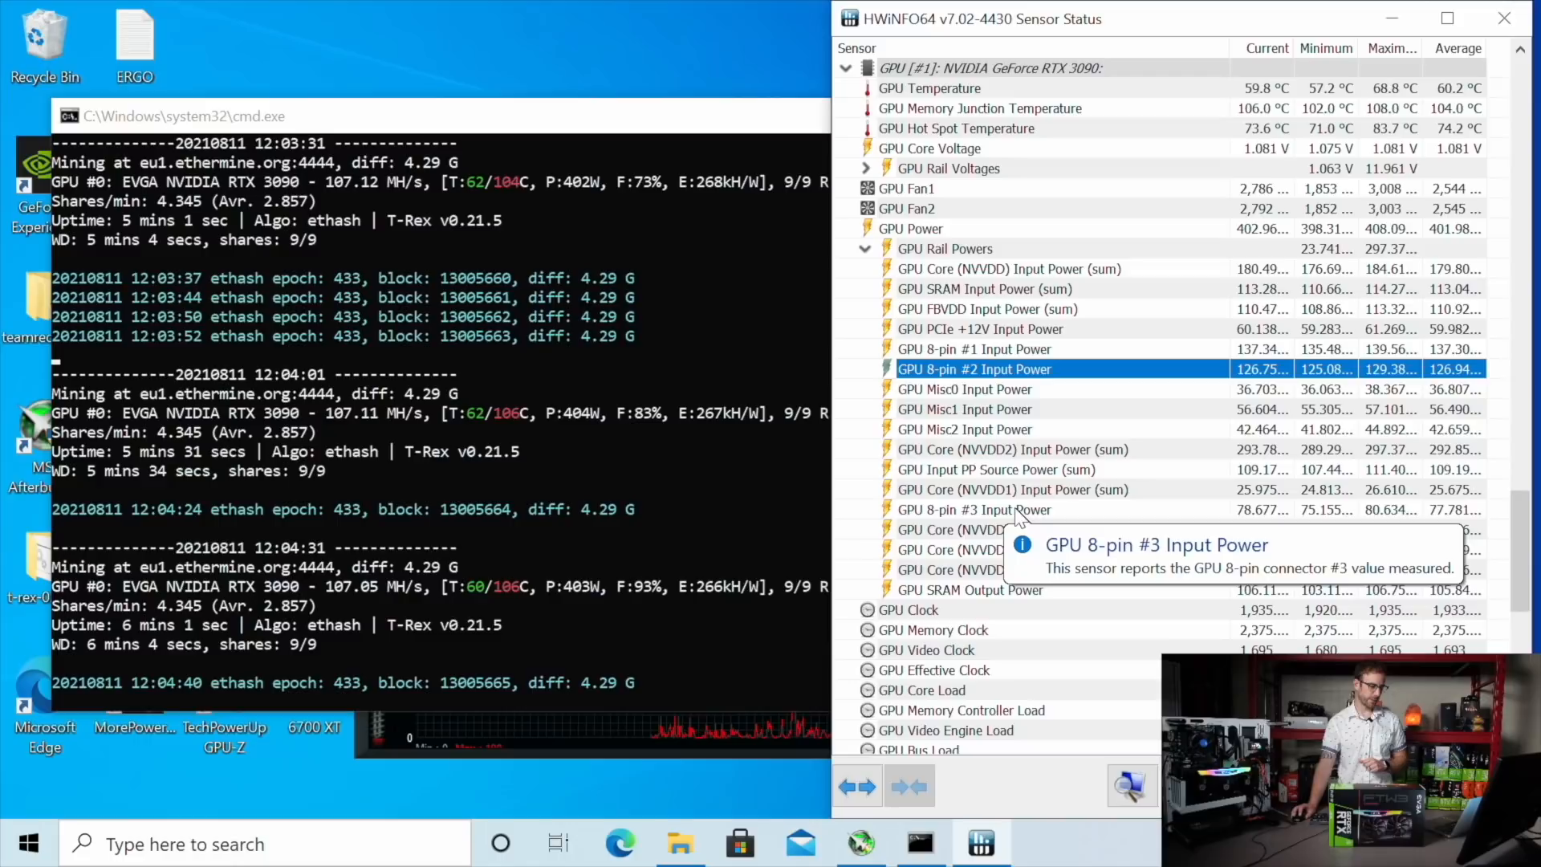
# - Select the GPU 8-pin #1 Input Power reading among HWiNFO64's RTX 3090 rail powers
pyautogui.click(974, 509)
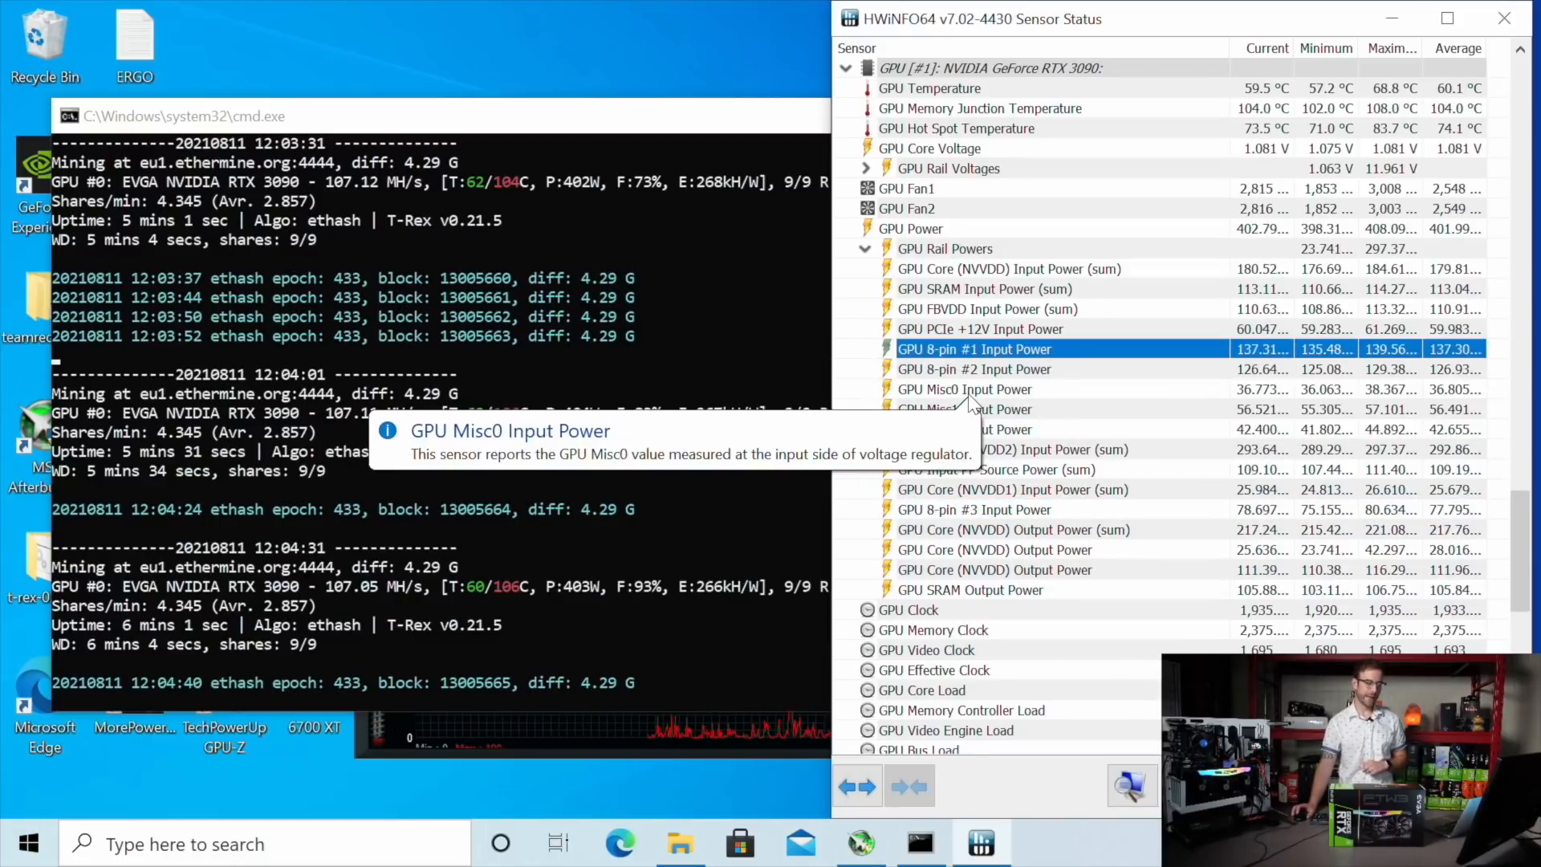
pyautogui.moveTo(973, 349)
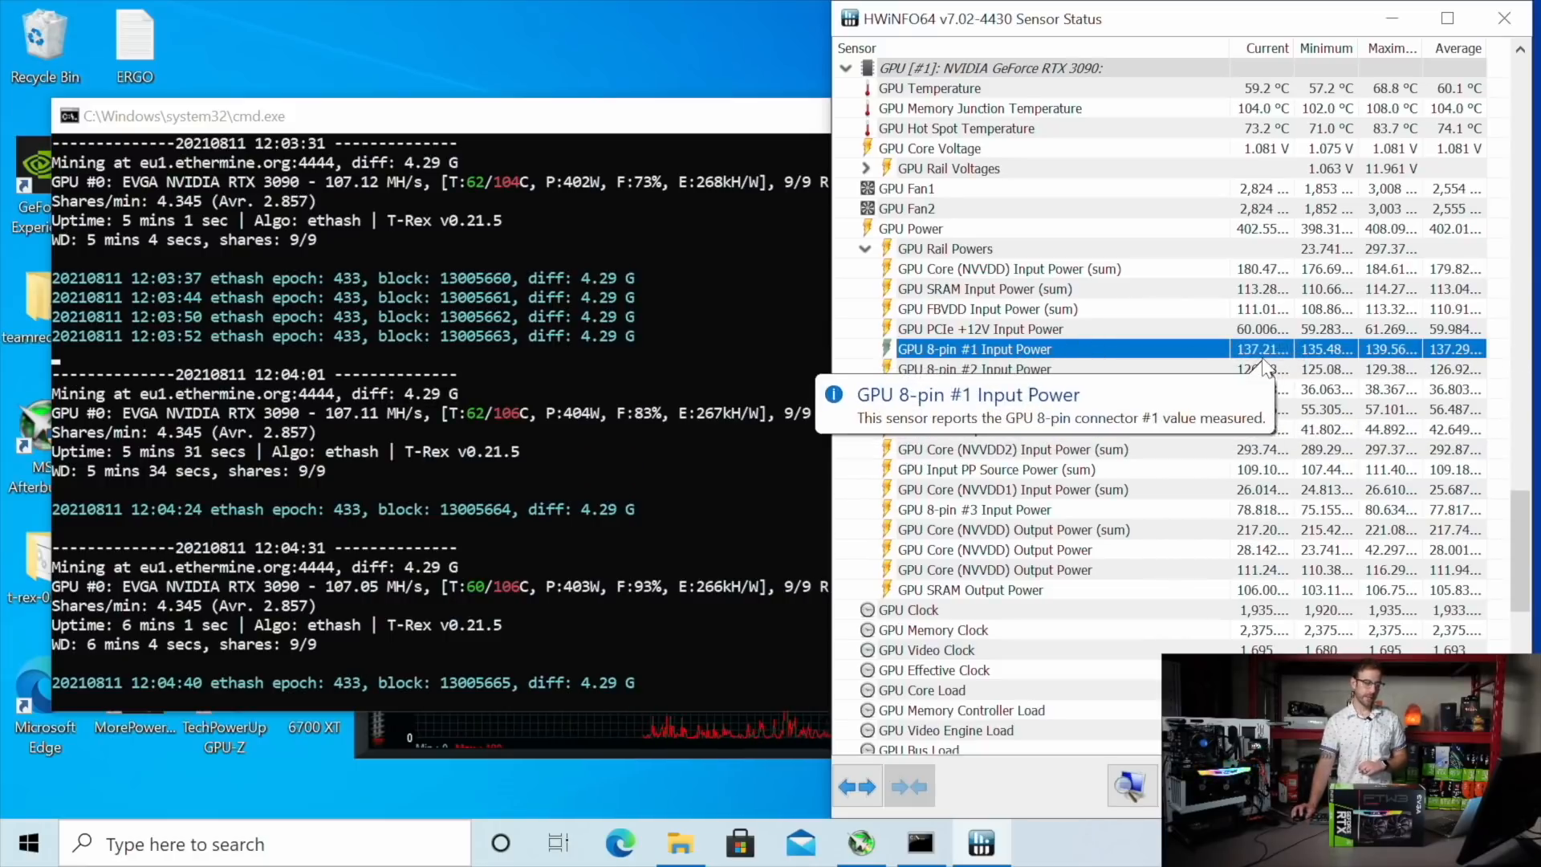
pyautogui.moveTo(1170, 380)
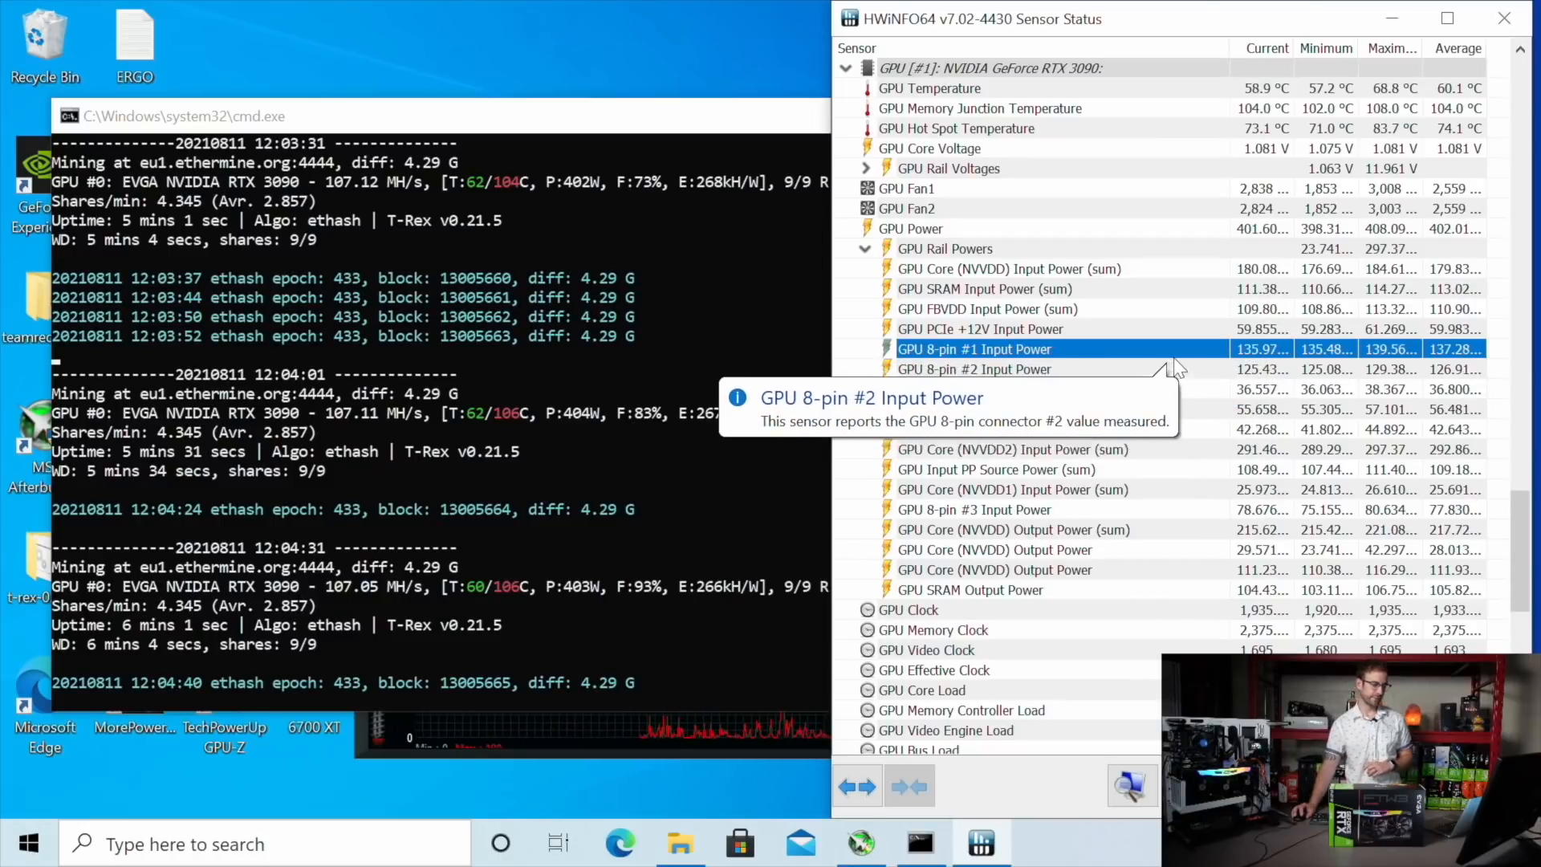
pyautogui.moveTo(1177, 354)
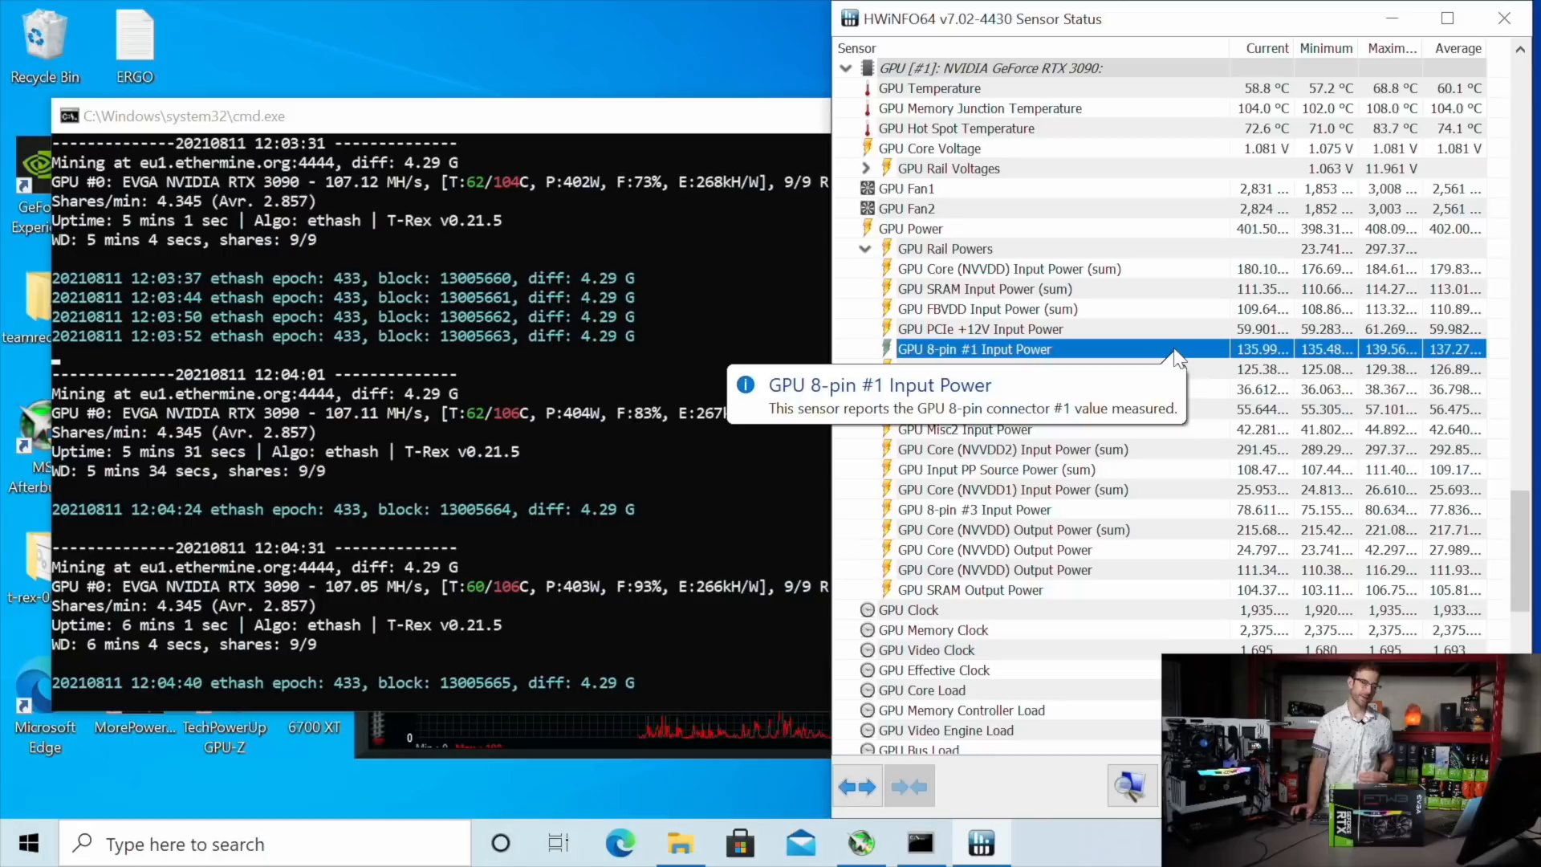
pyautogui.moveTo(1177, 372)
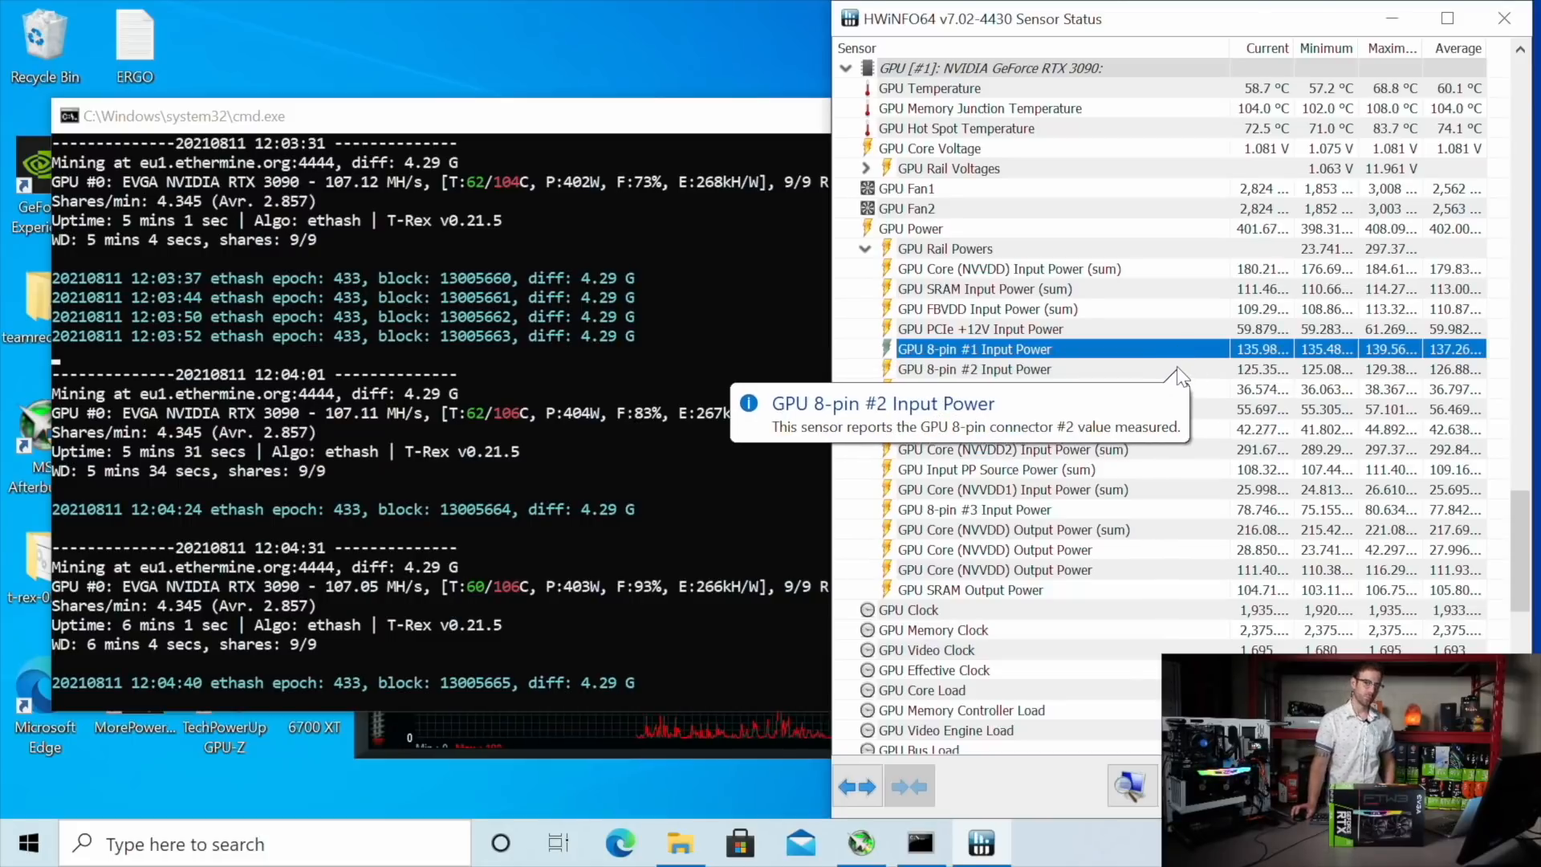
pyautogui.moveTo(1056, 333)
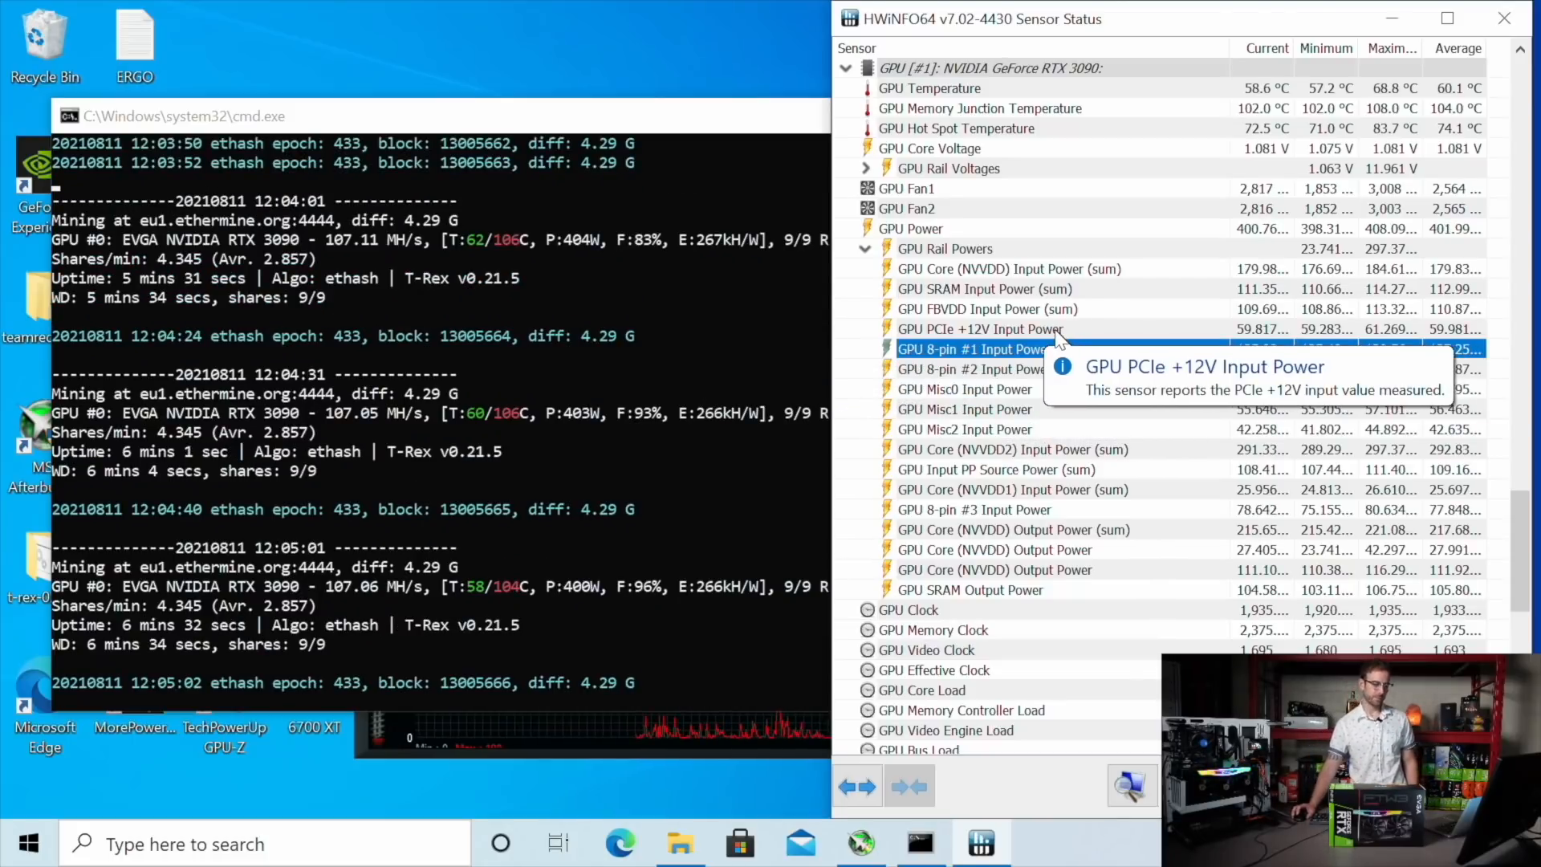
pyautogui.moveTo(965, 388)
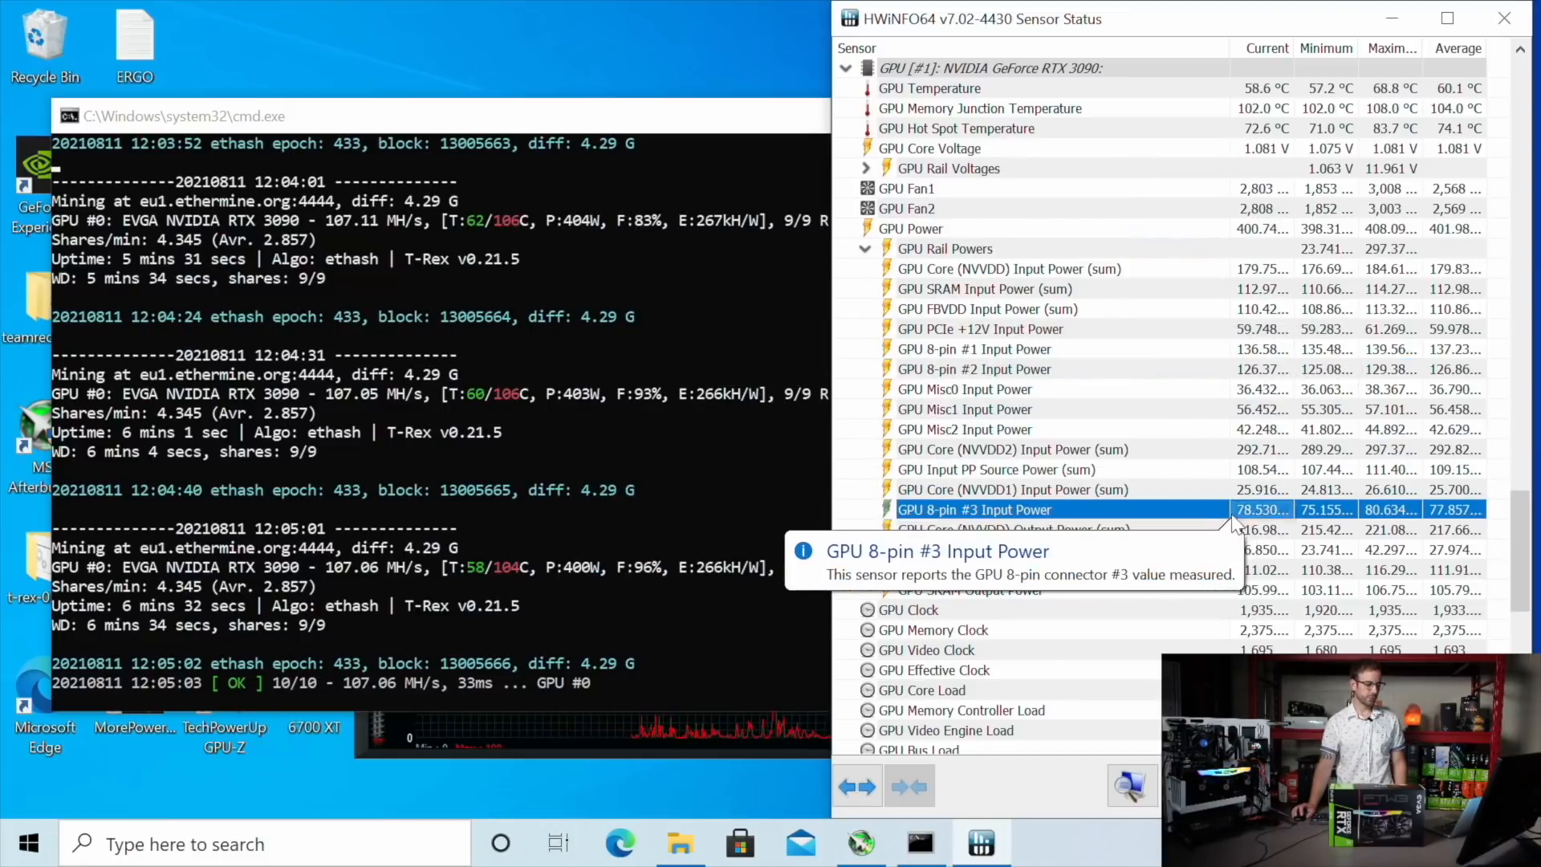
pyautogui.moveTo(1054, 368)
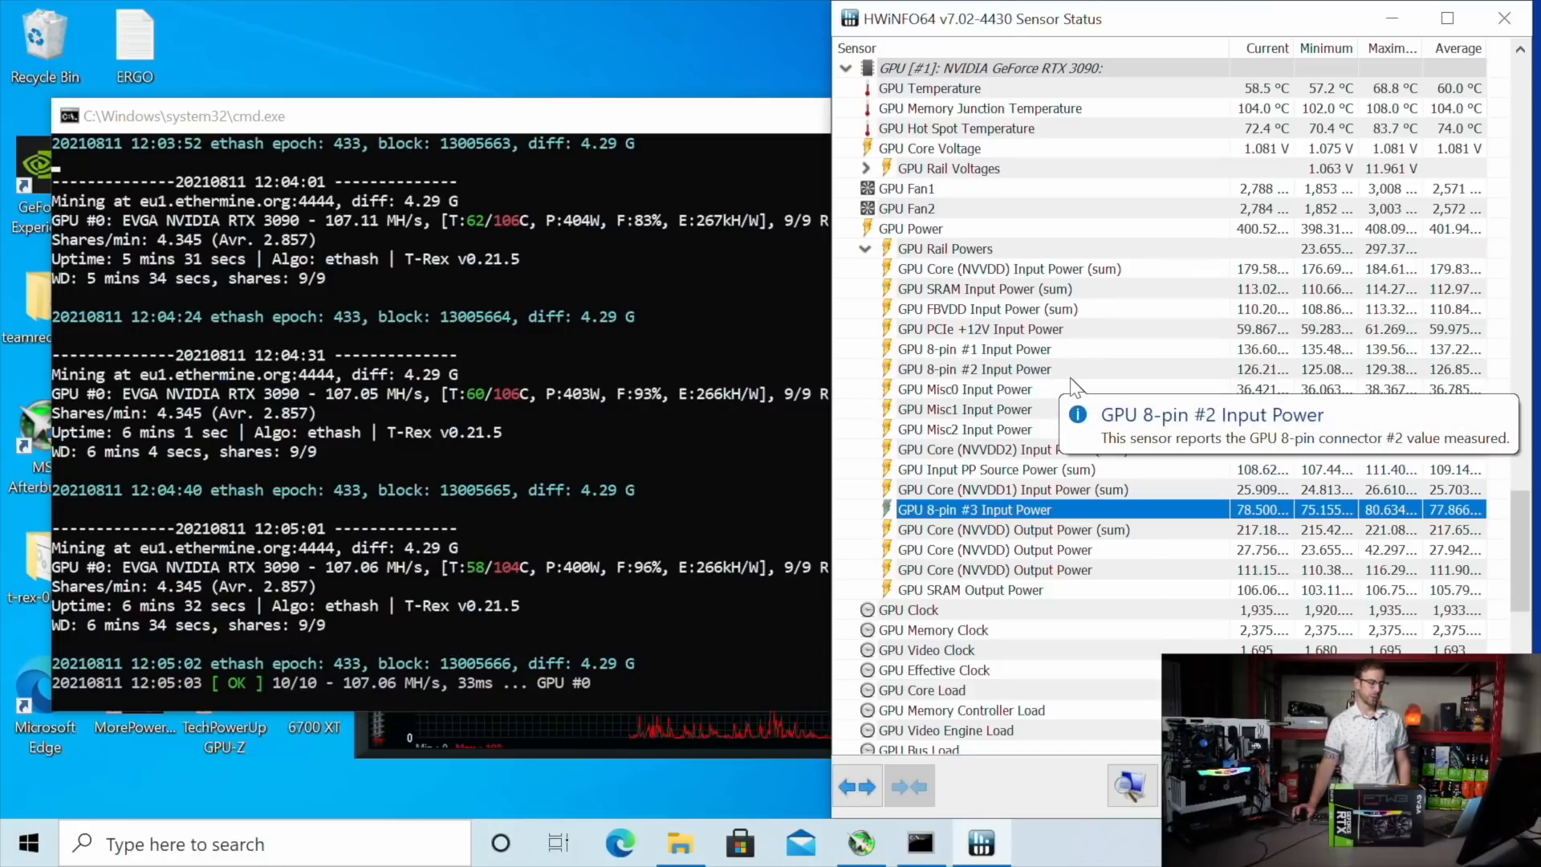
pyautogui.moveTo(1067, 390)
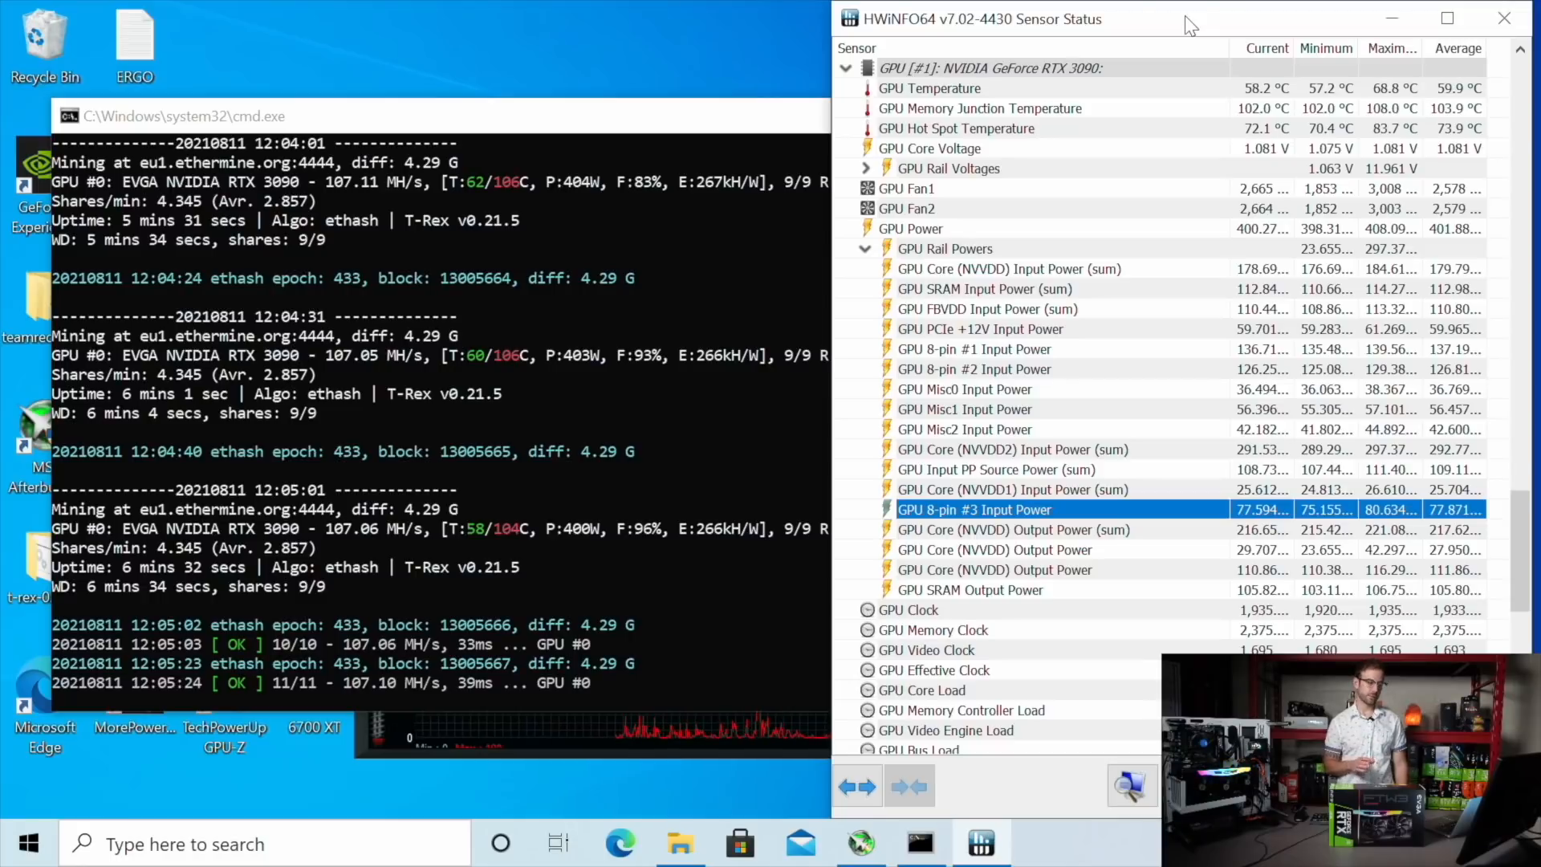
pyautogui.moveTo(688, 447)
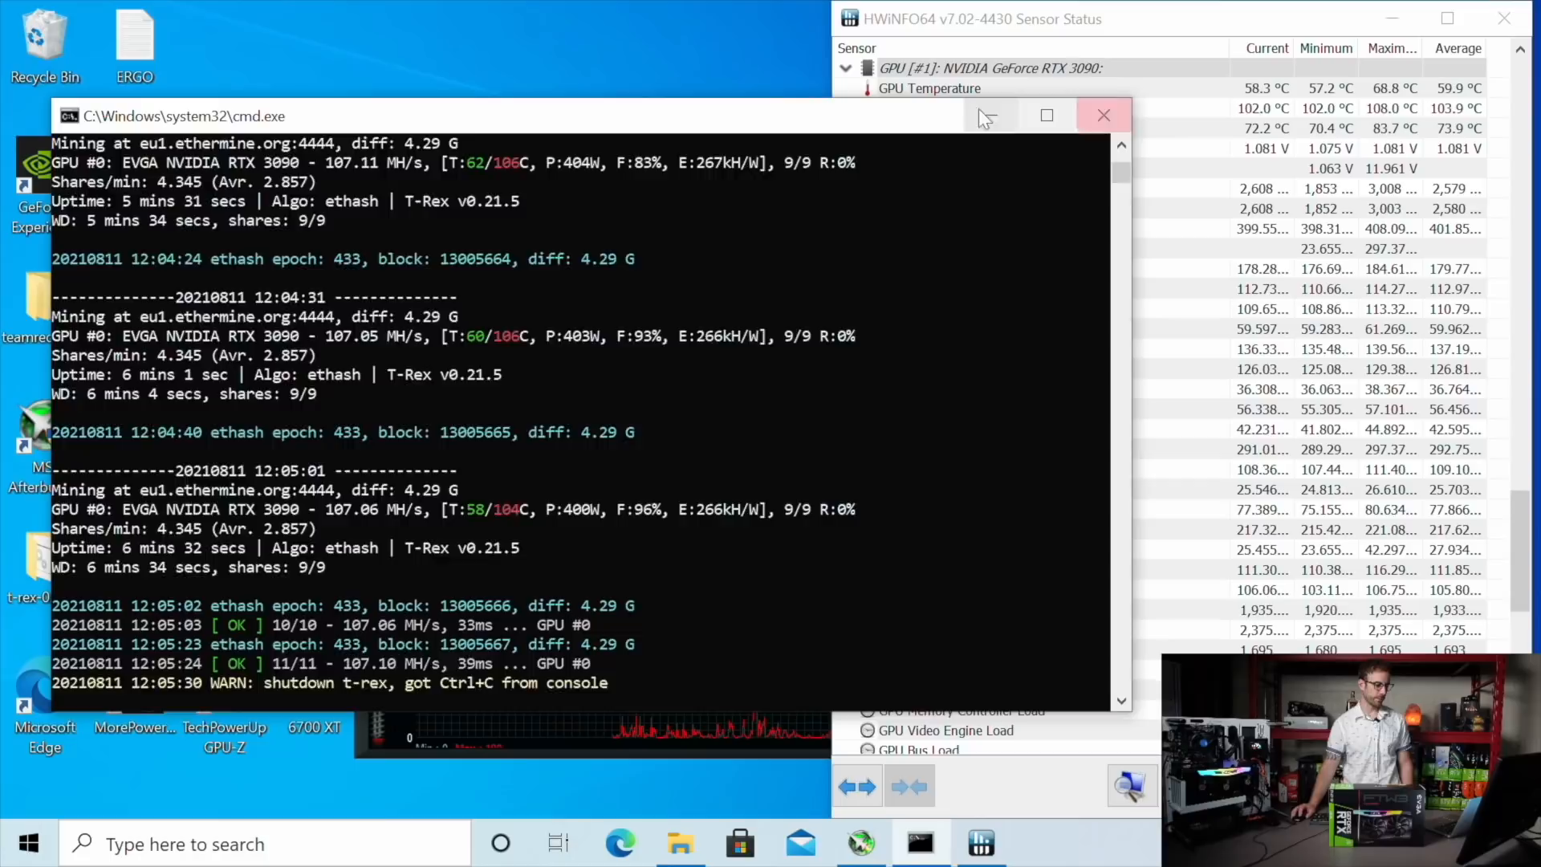
# - Close the stopped miner, add --lock-cclock to ETH-ethermine.bat, and run it
pyautogui.click(1103, 115)
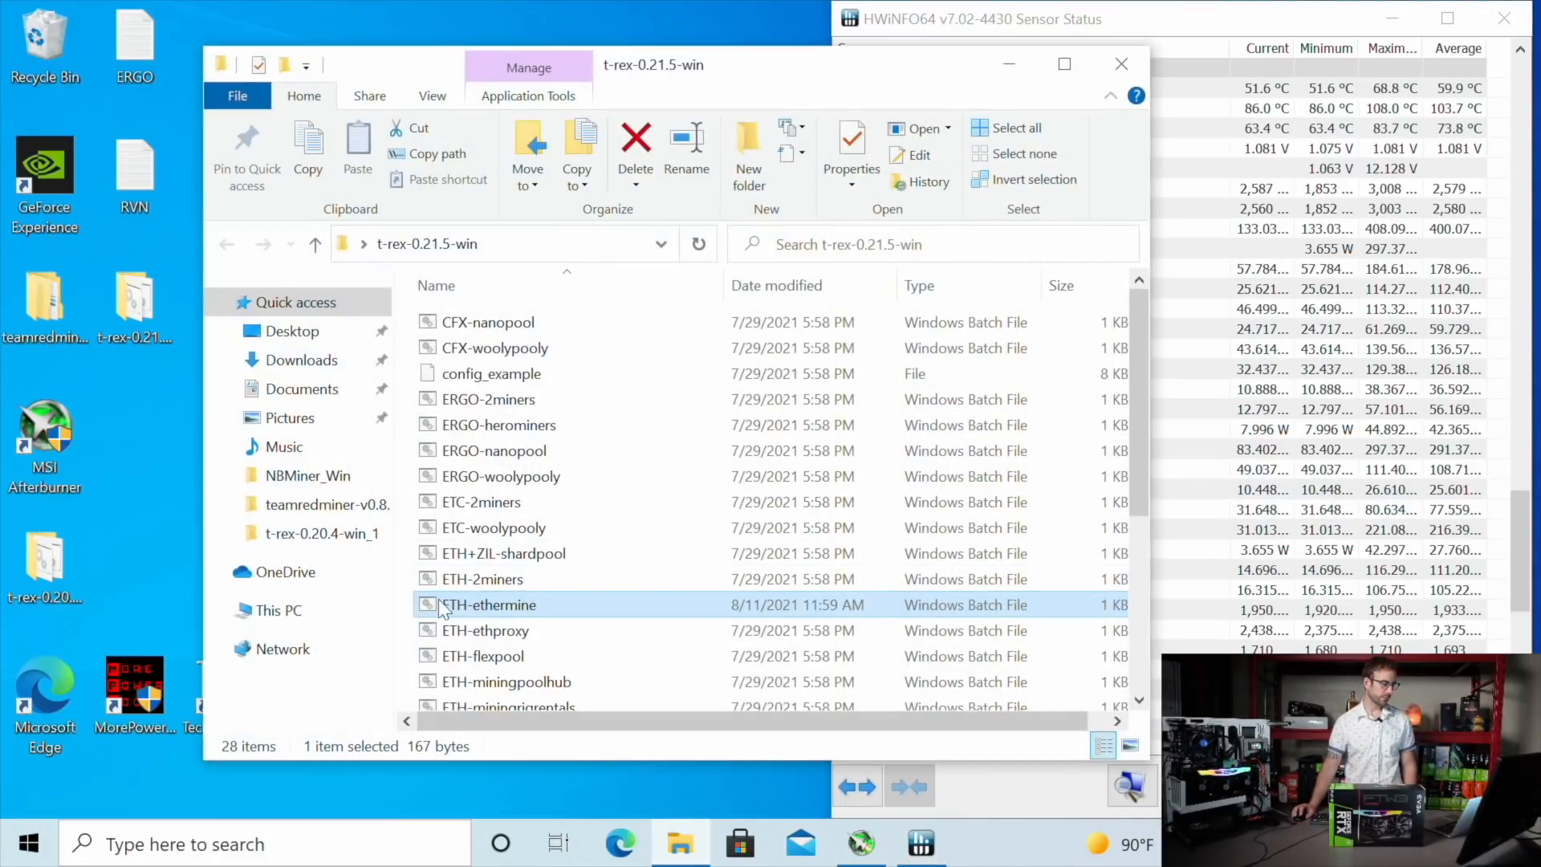
pyautogui.rightClick(488, 605)
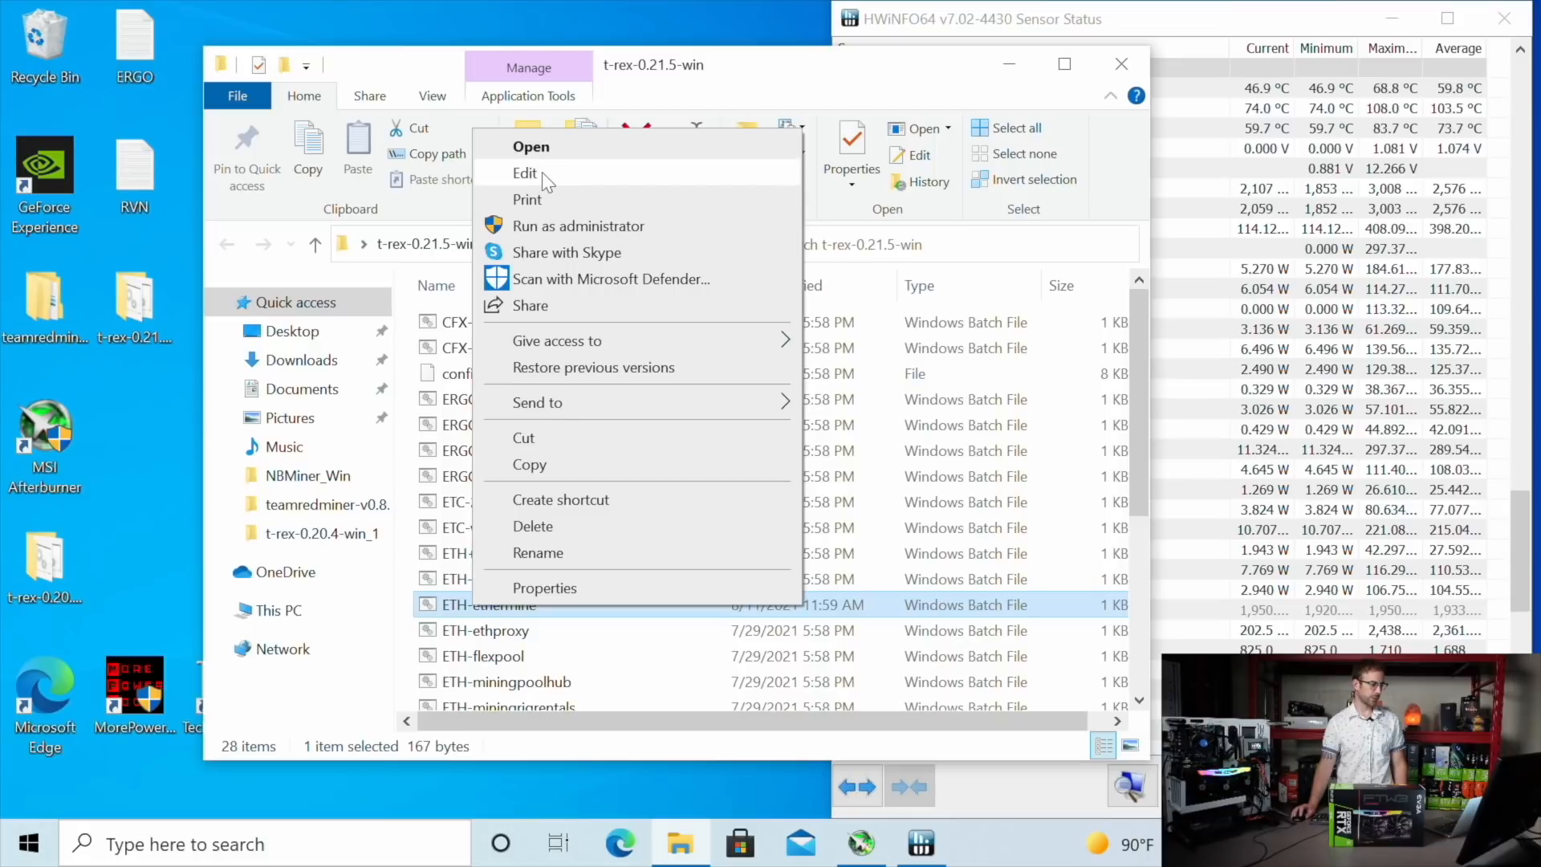
pyautogui.click(526, 173)
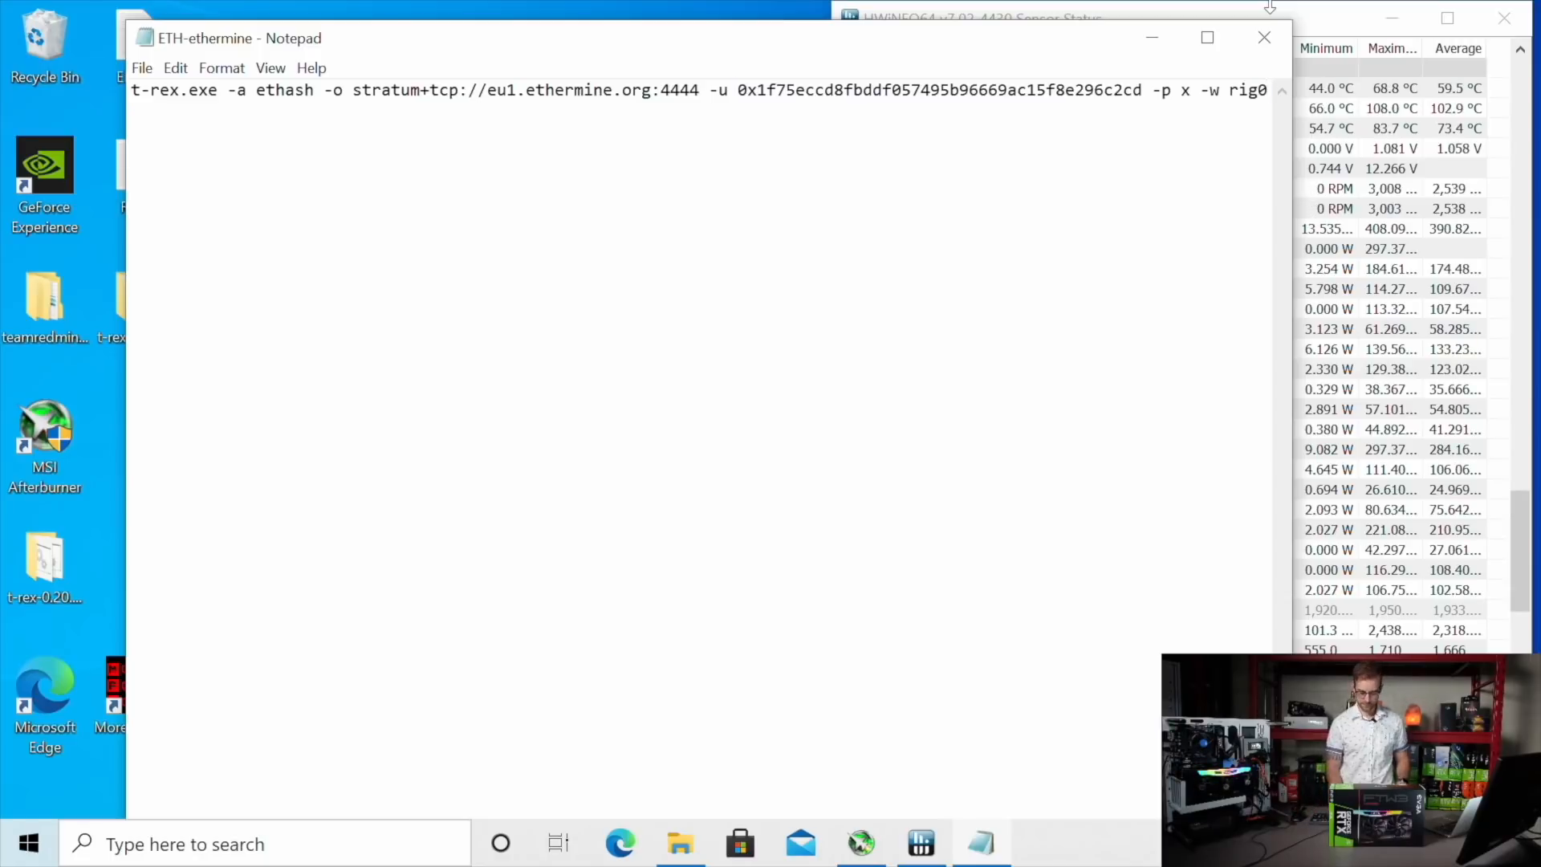
pyautogui.write('--lock')
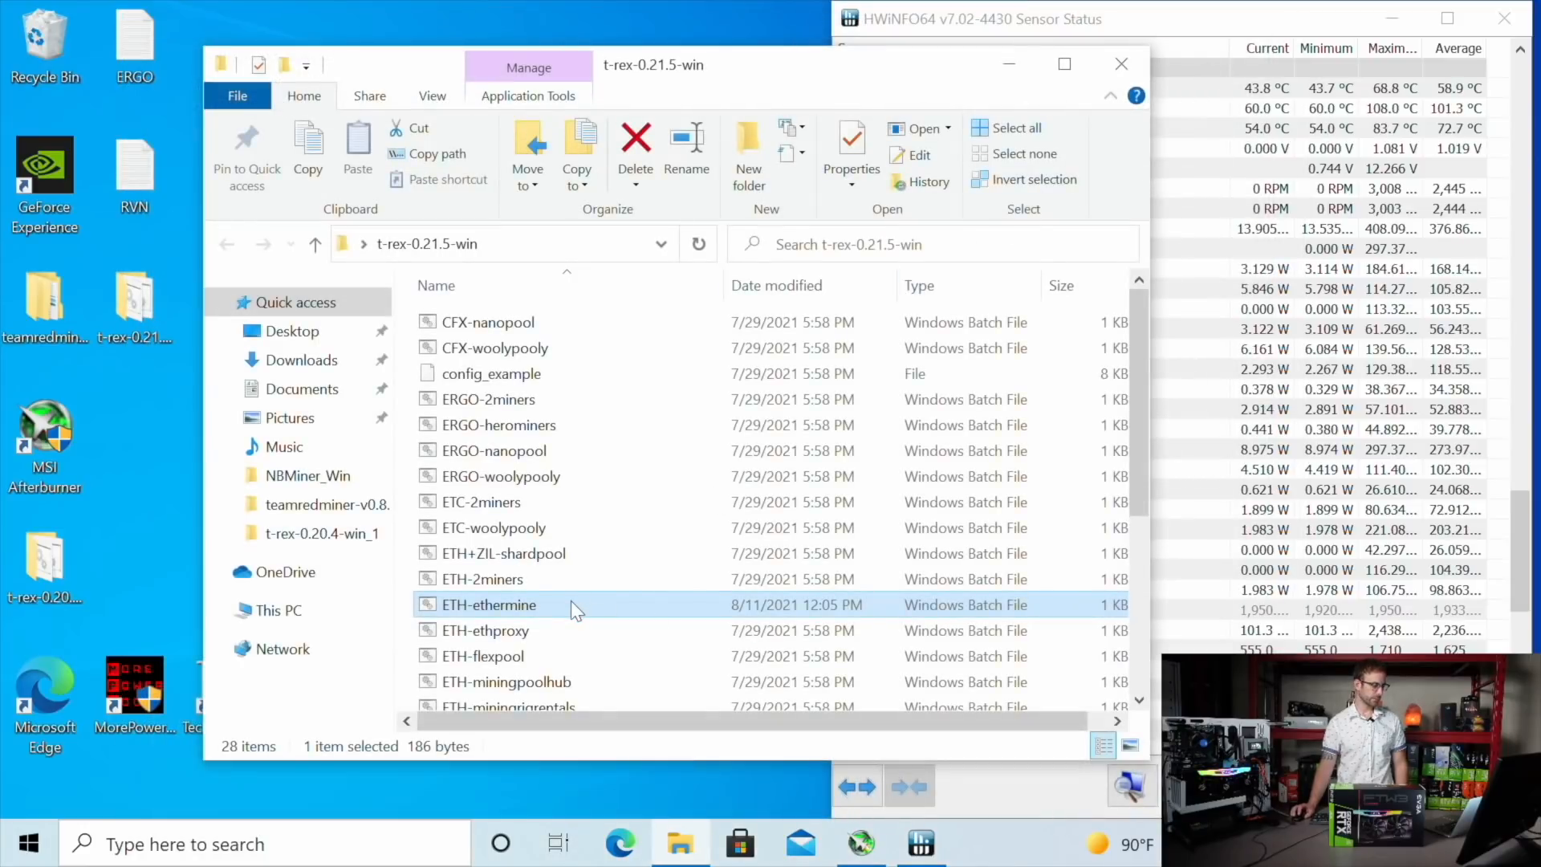
pyautogui.doubleClick(488, 605)
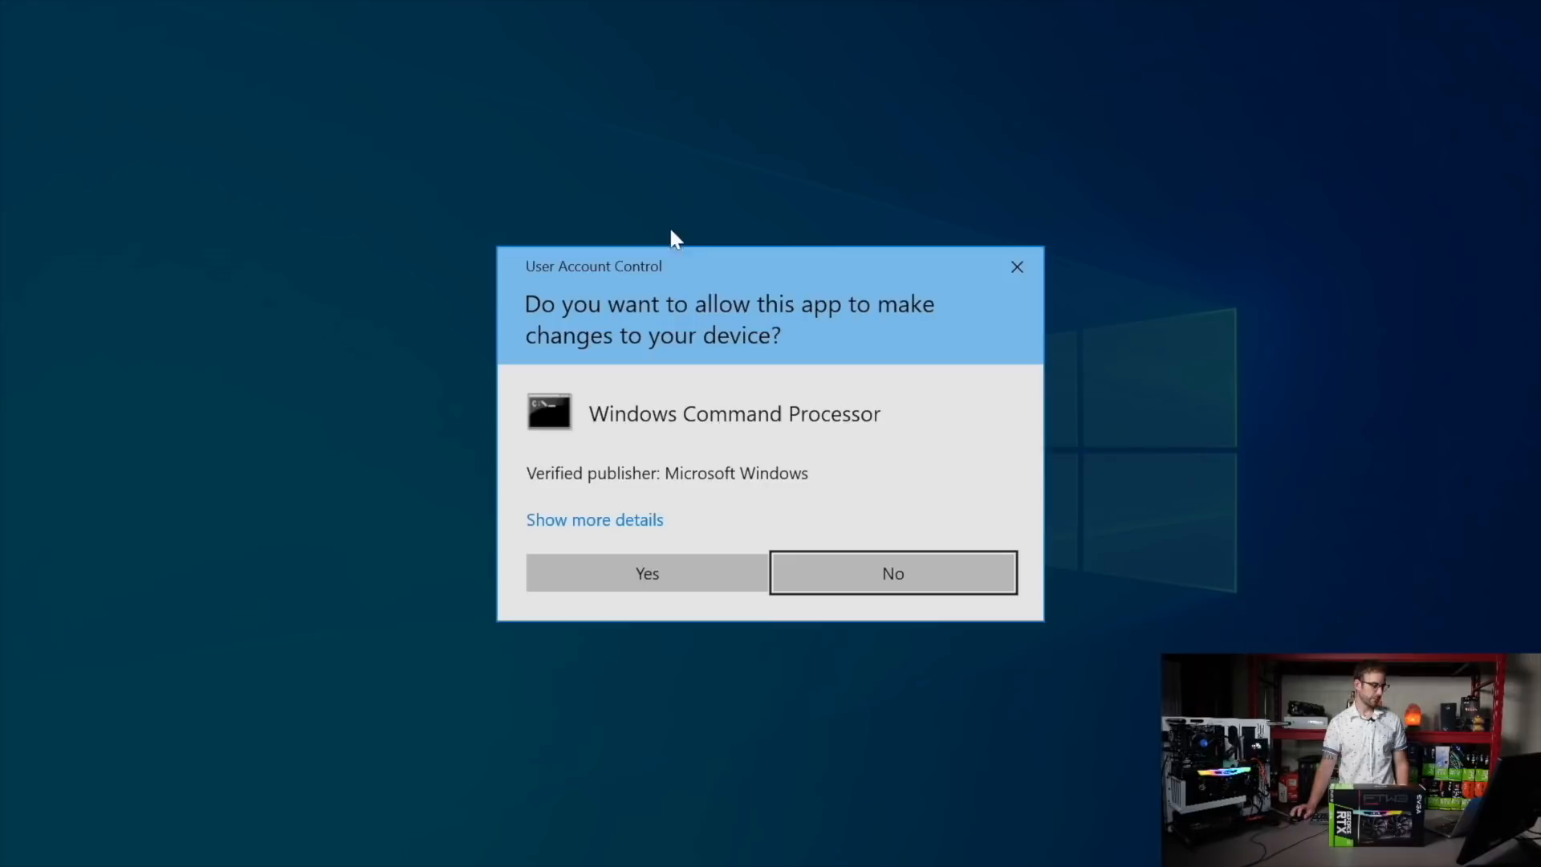
# - Approve the User Account Control prompt so T-Rex relaunches with --lock-cclock 1100
pyautogui.click(645, 573)
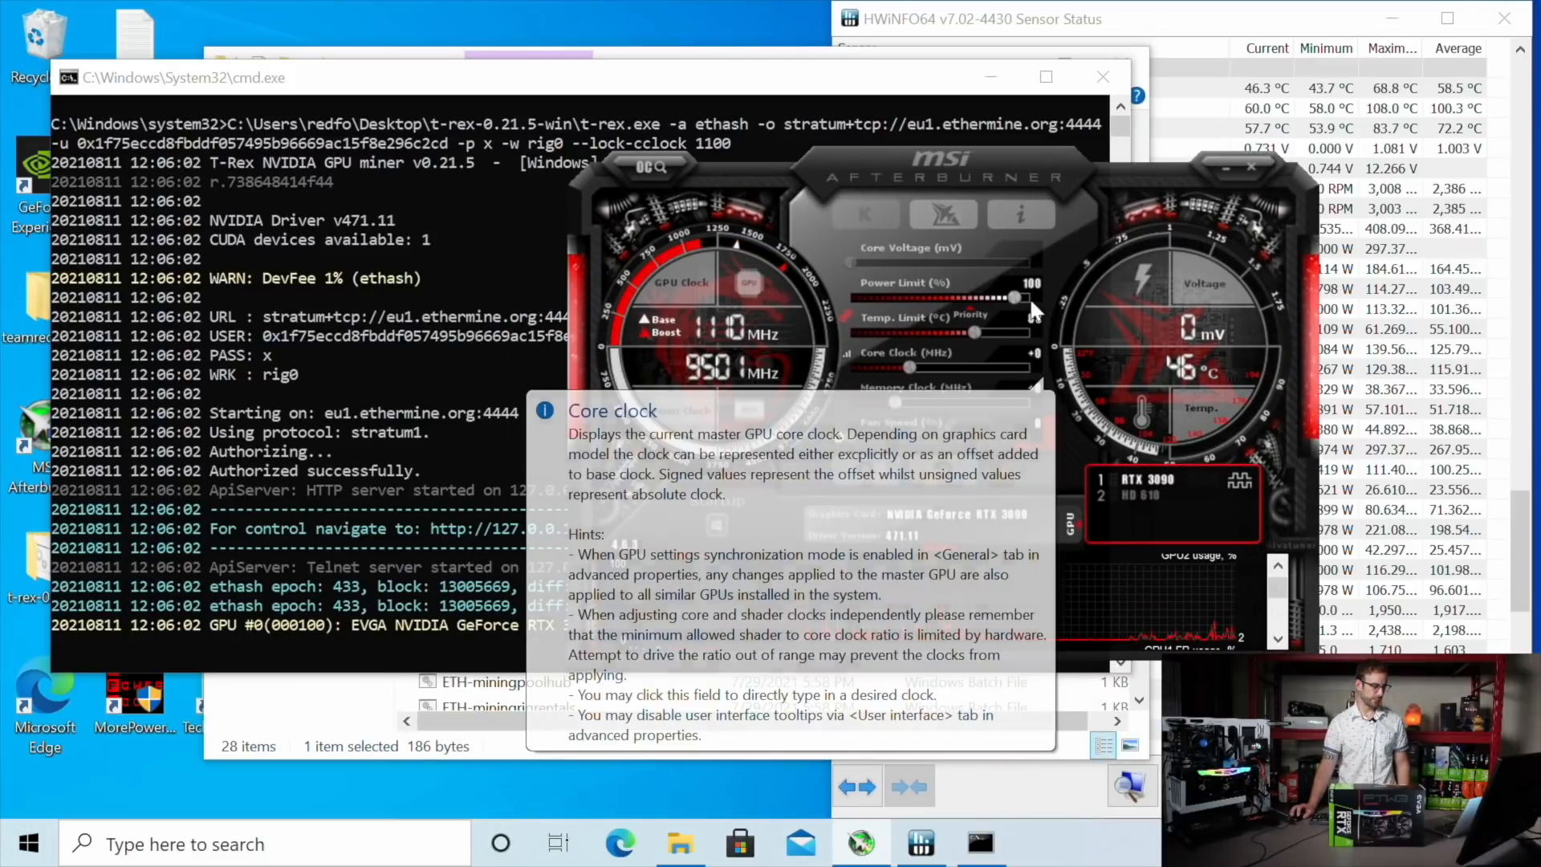
pyautogui.moveTo(1227, 94)
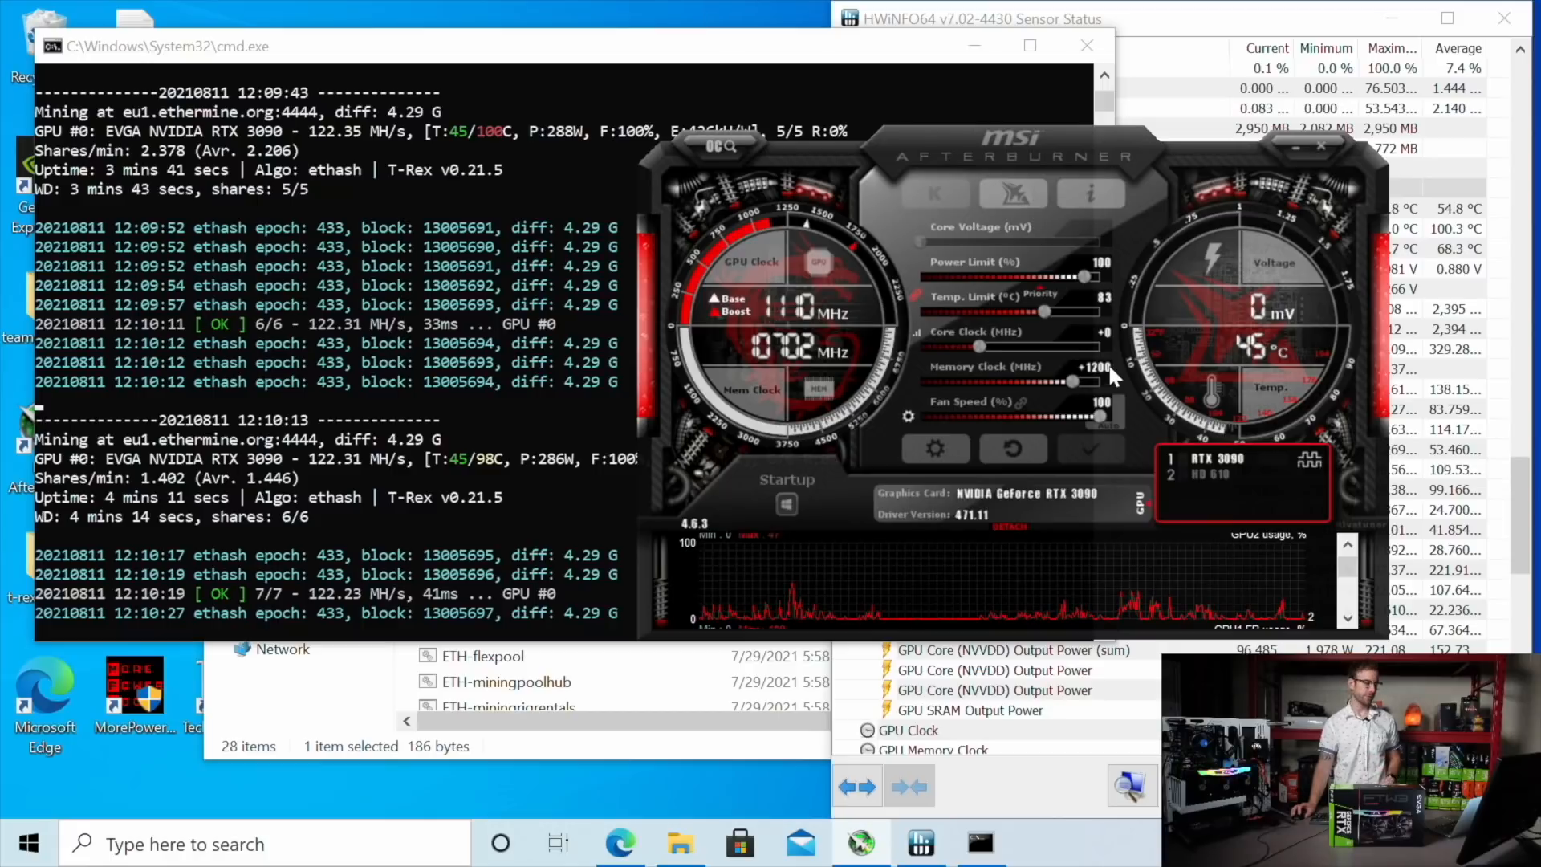
pyautogui.moveTo(1095, 145)
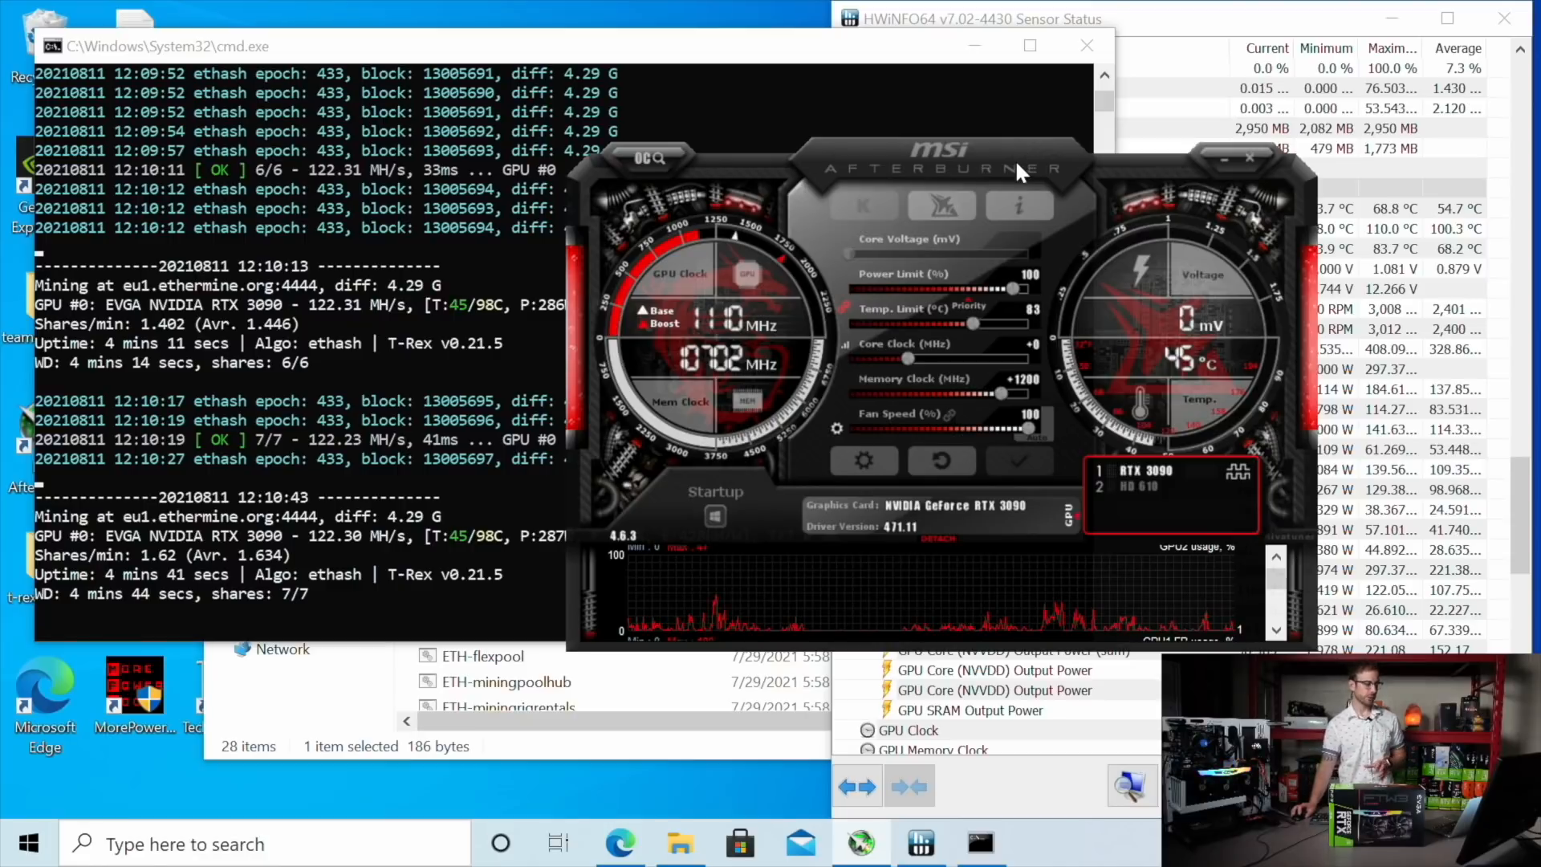
pyautogui.moveTo(429, 314)
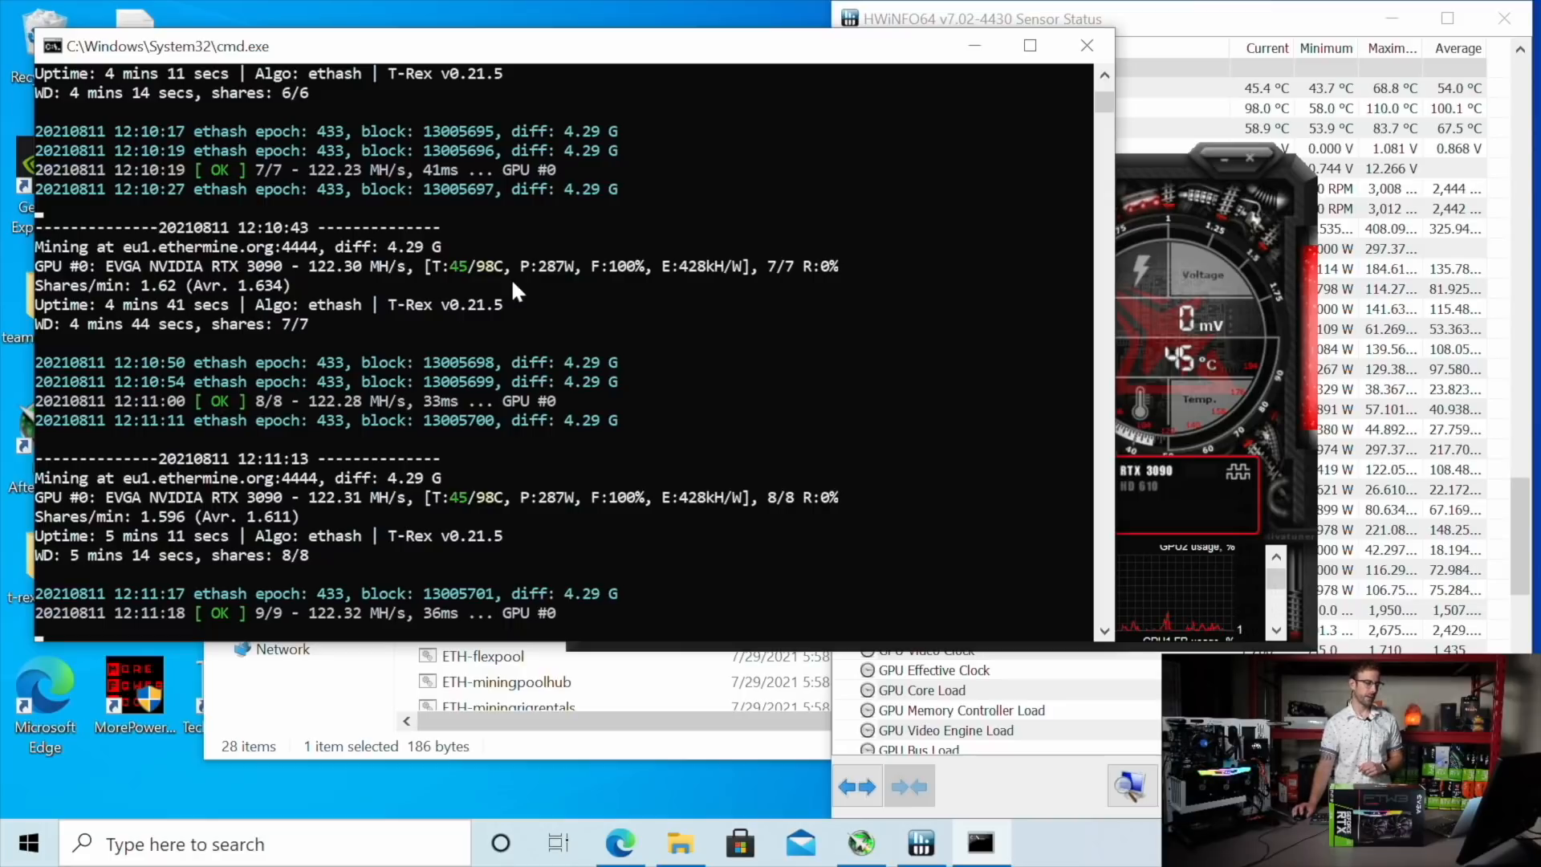
pyautogui.moveTo(619, 543)
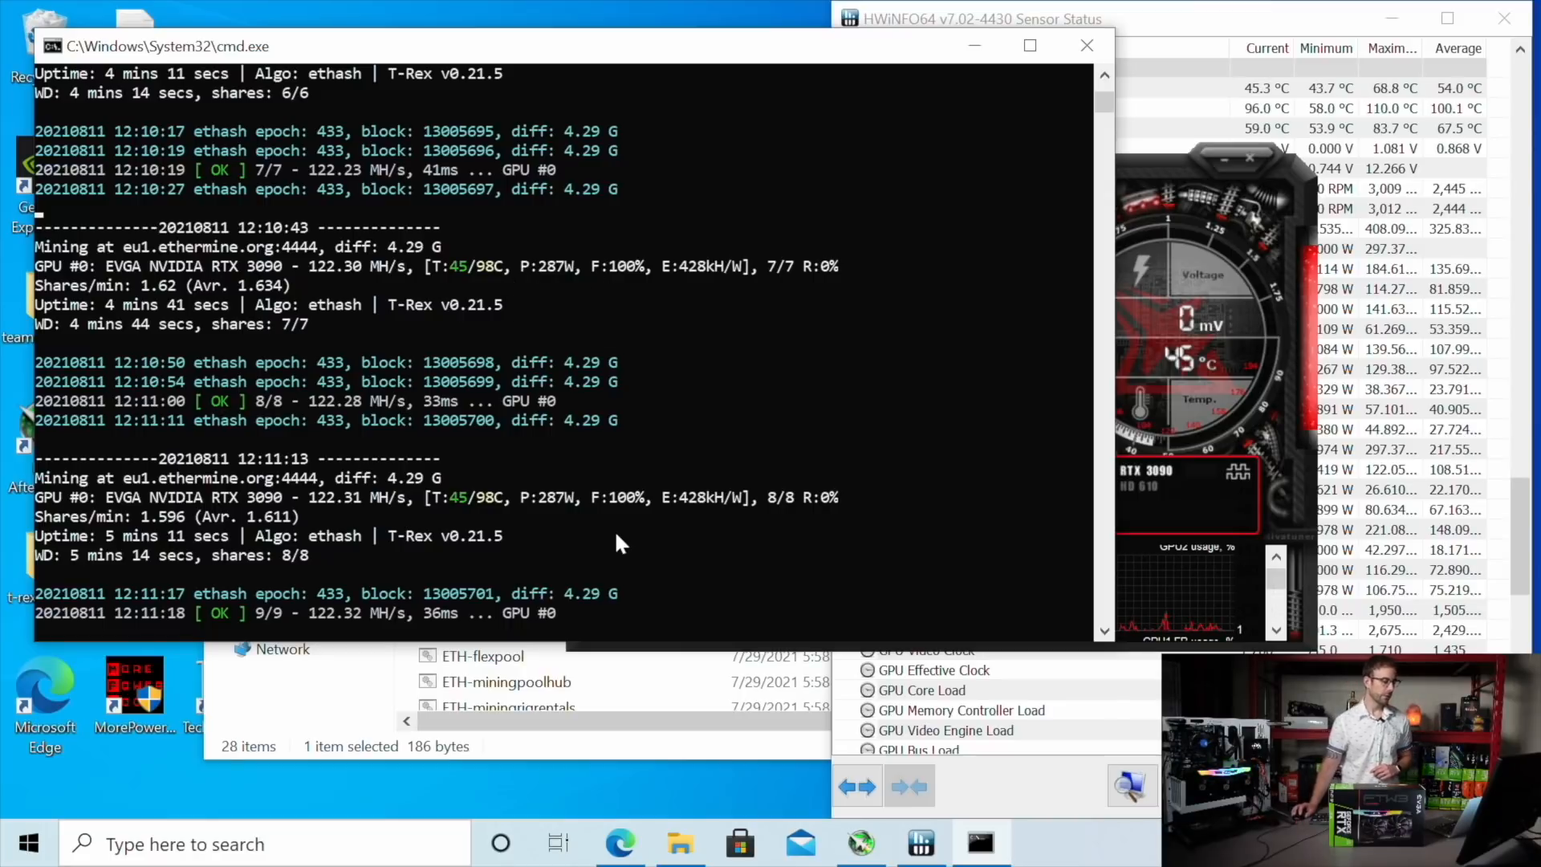
pyautogui.moveTo(618, 844)
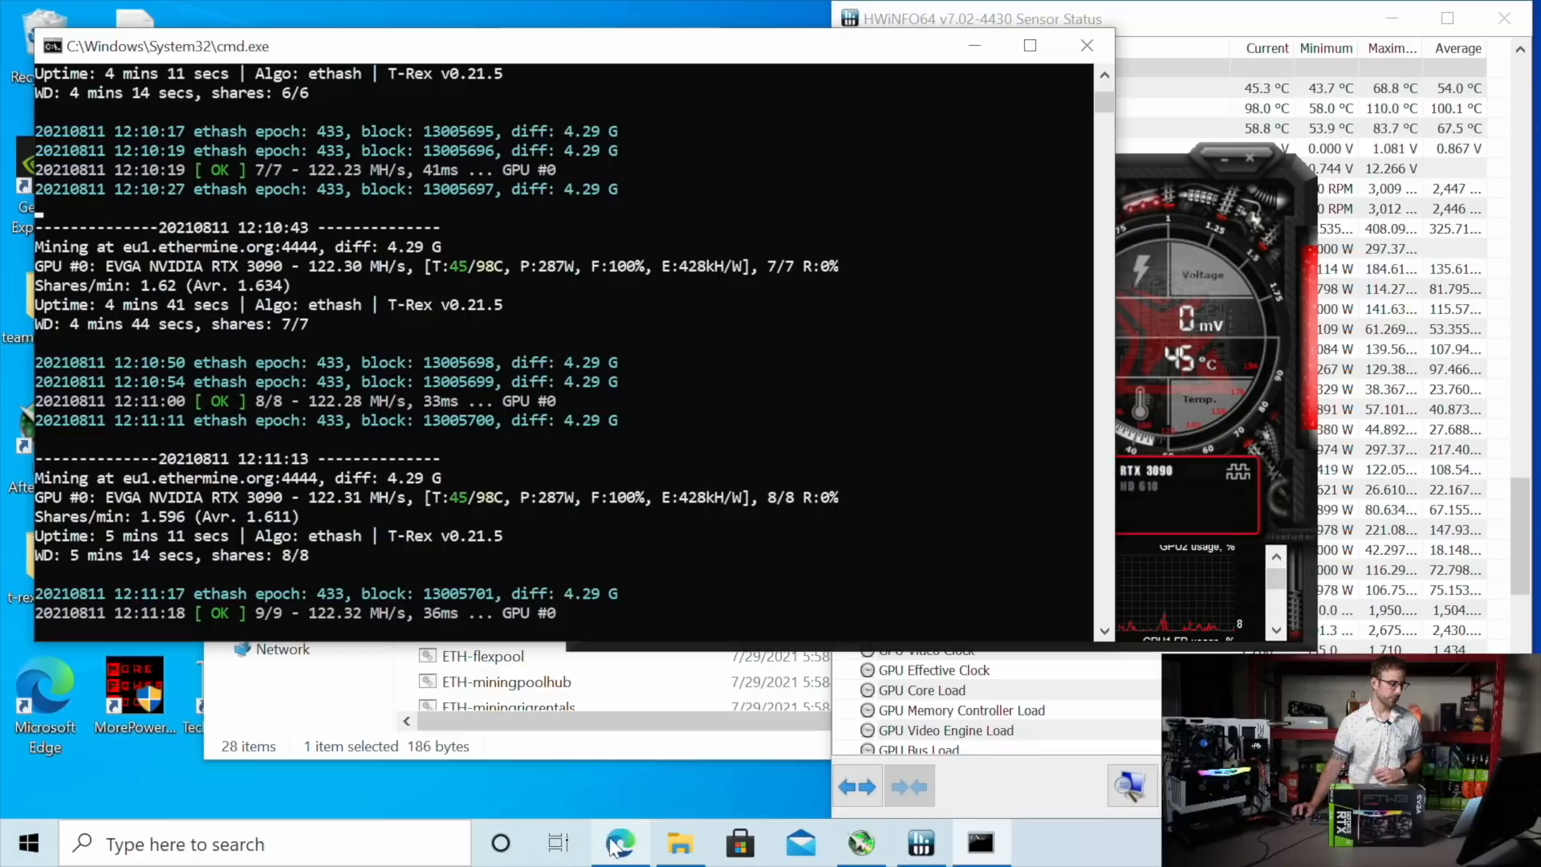
# - Calculate Ethash profit for 122 MH/s at 288 W and open the Ethereum (ETH) calculator
pyautogui.click(619, 843)
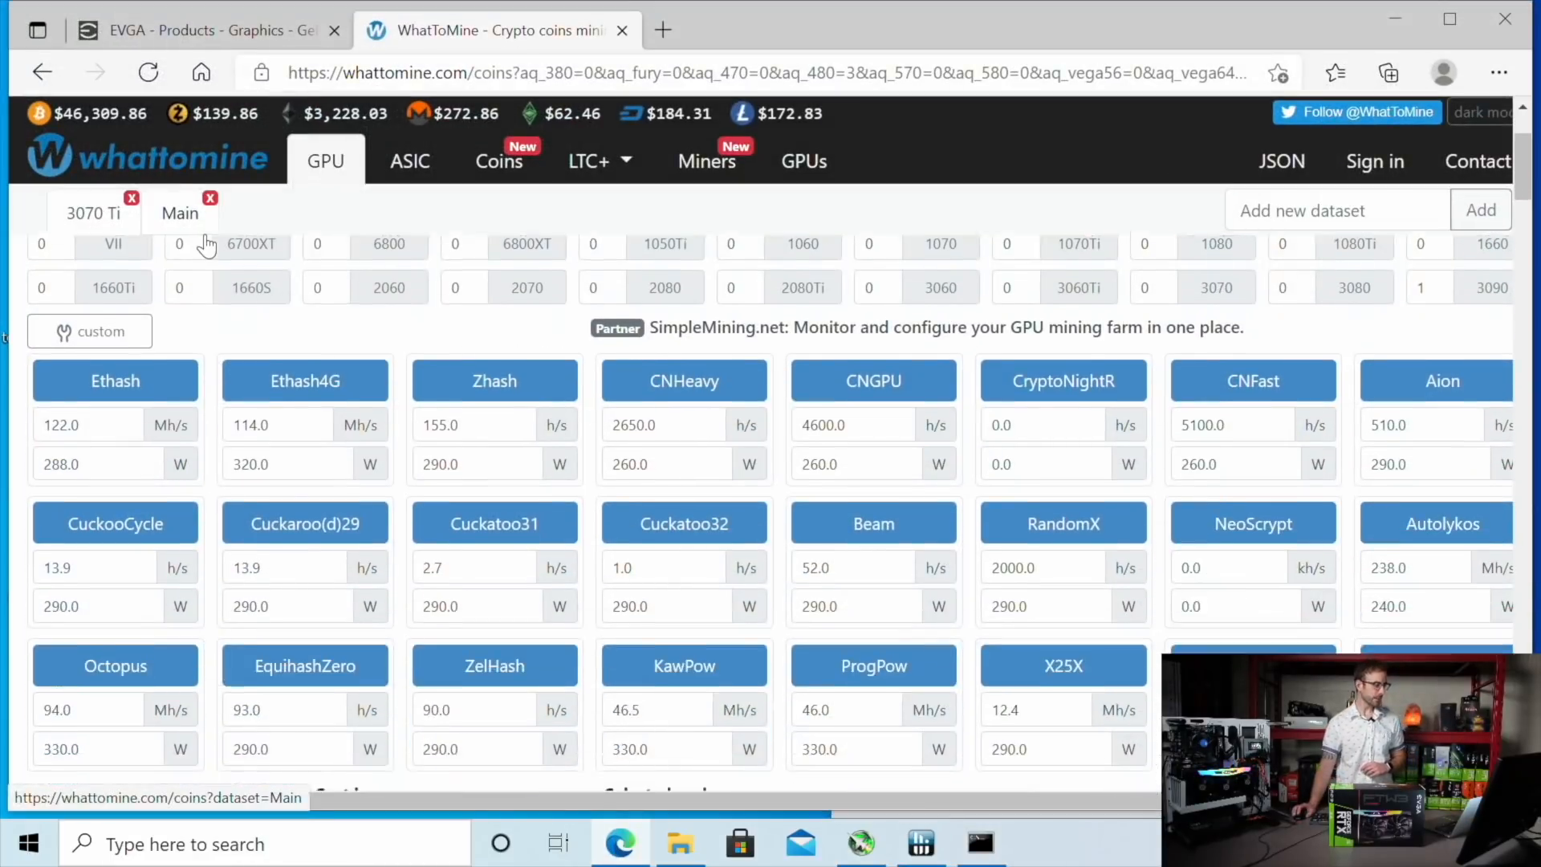
pyautogui.scroll(-3)
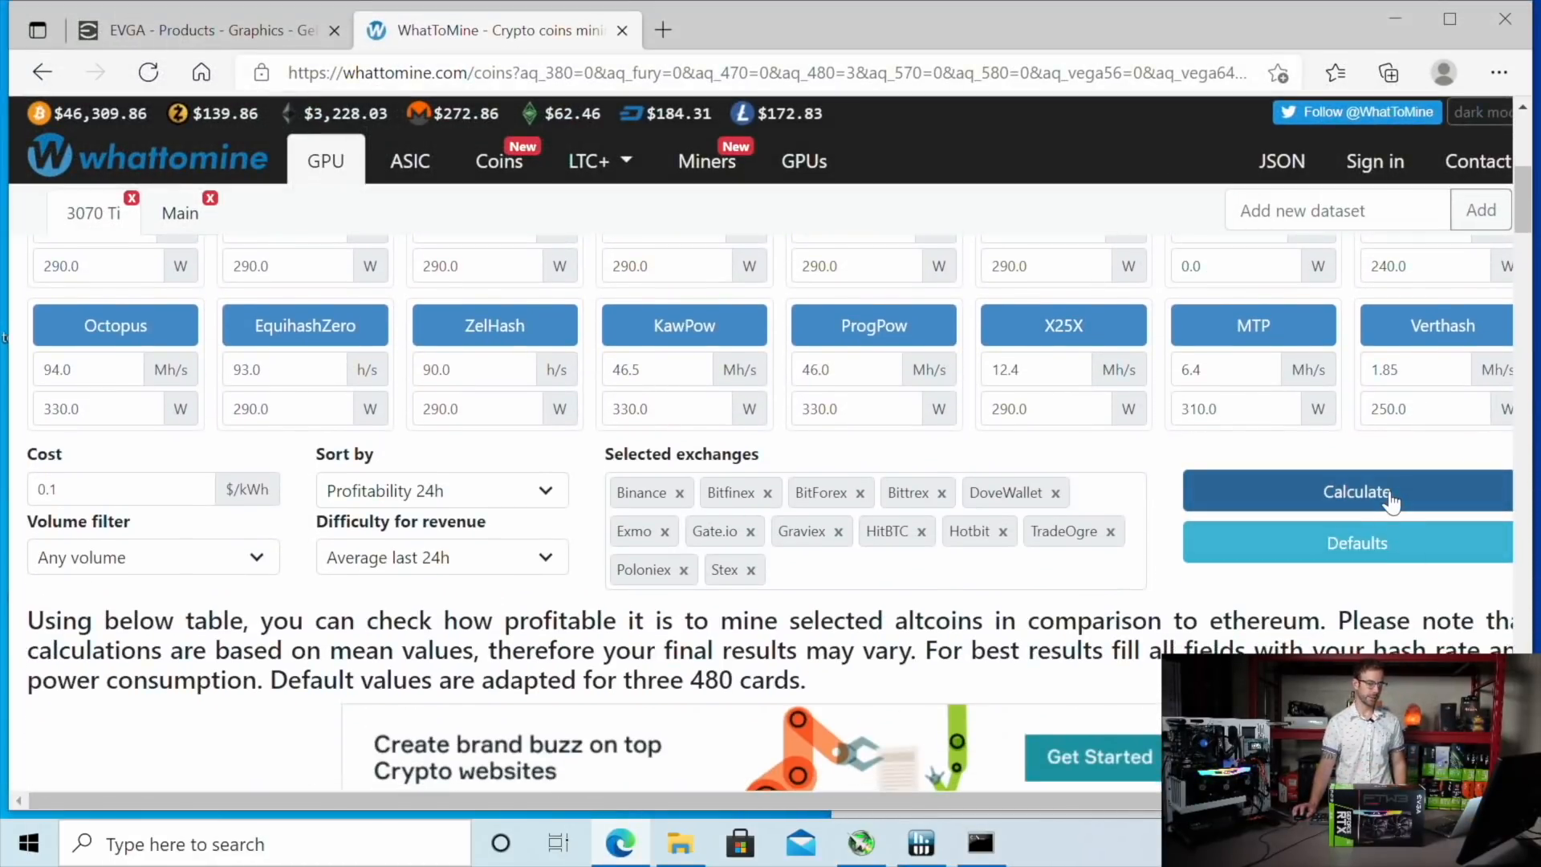
pyautogui.click(1356, 491)
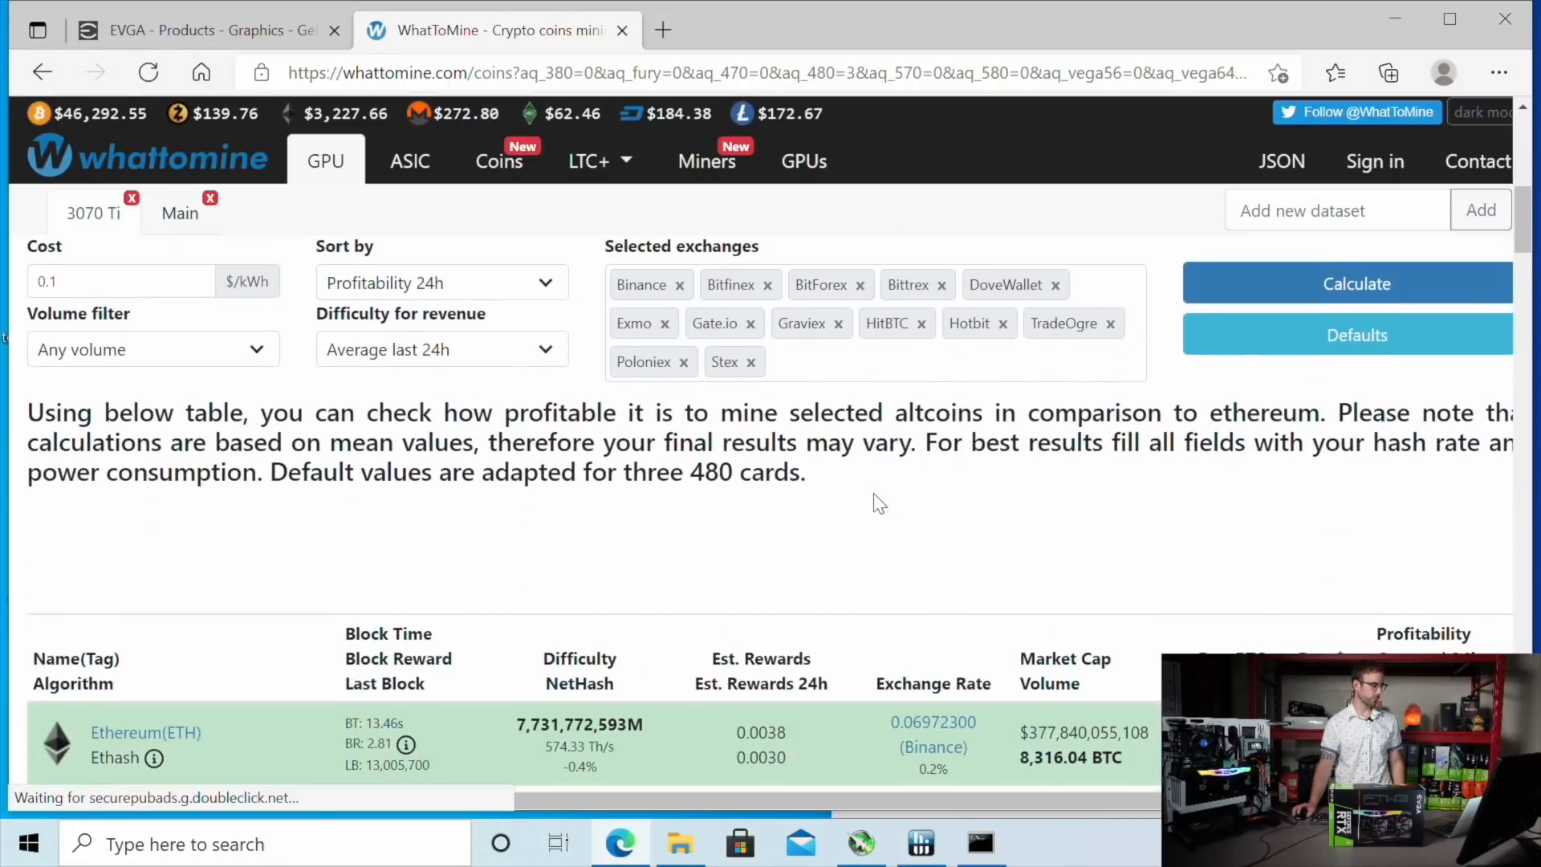
pyautogui.scroll(-3)
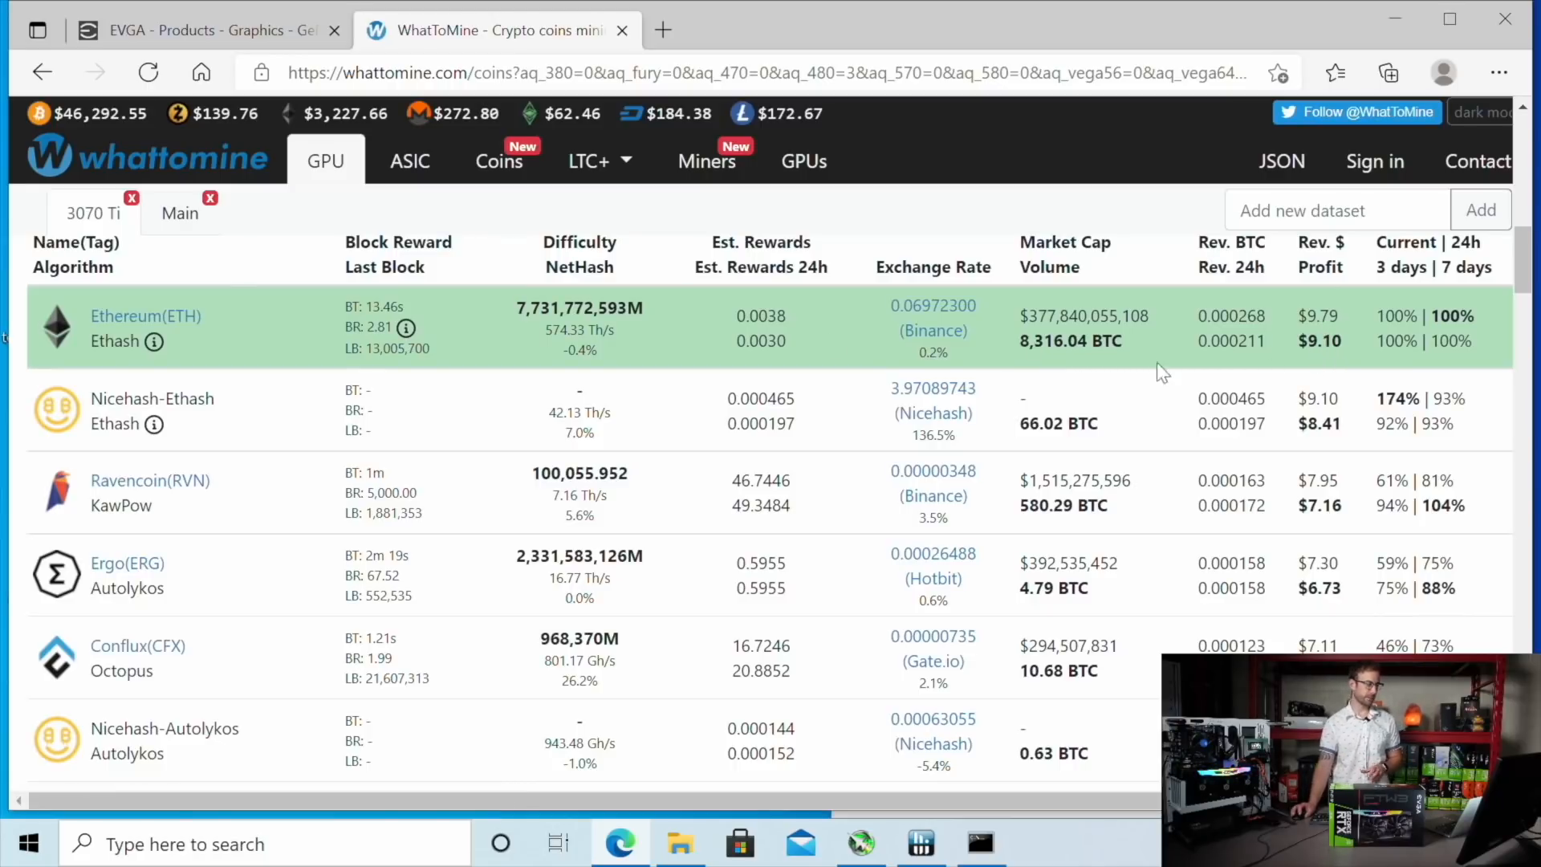
pyautogui.click(146, 315)
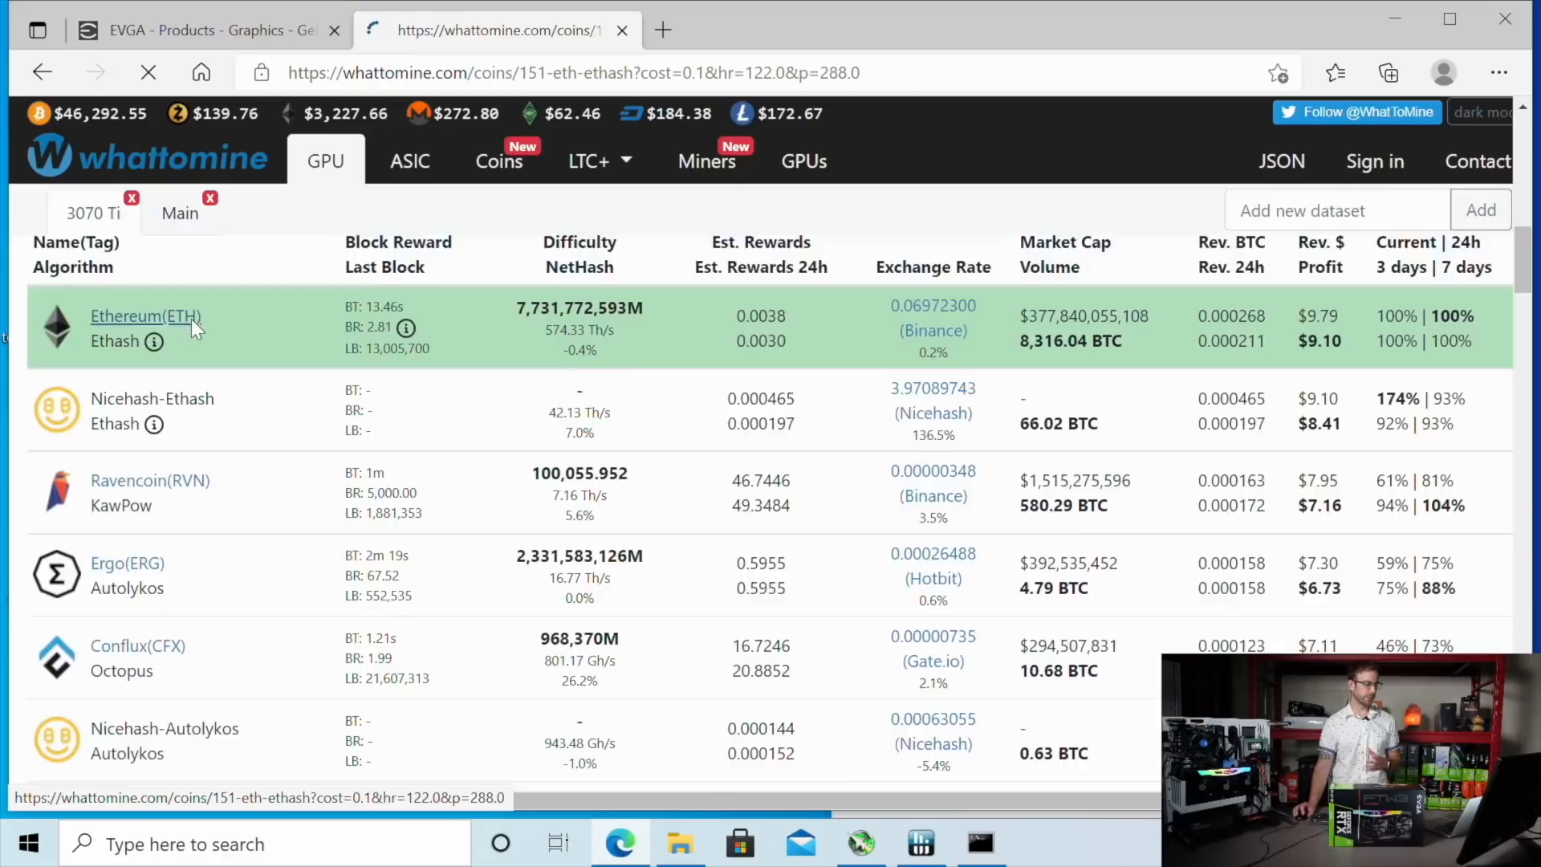
pyautogui.click(145, 315)
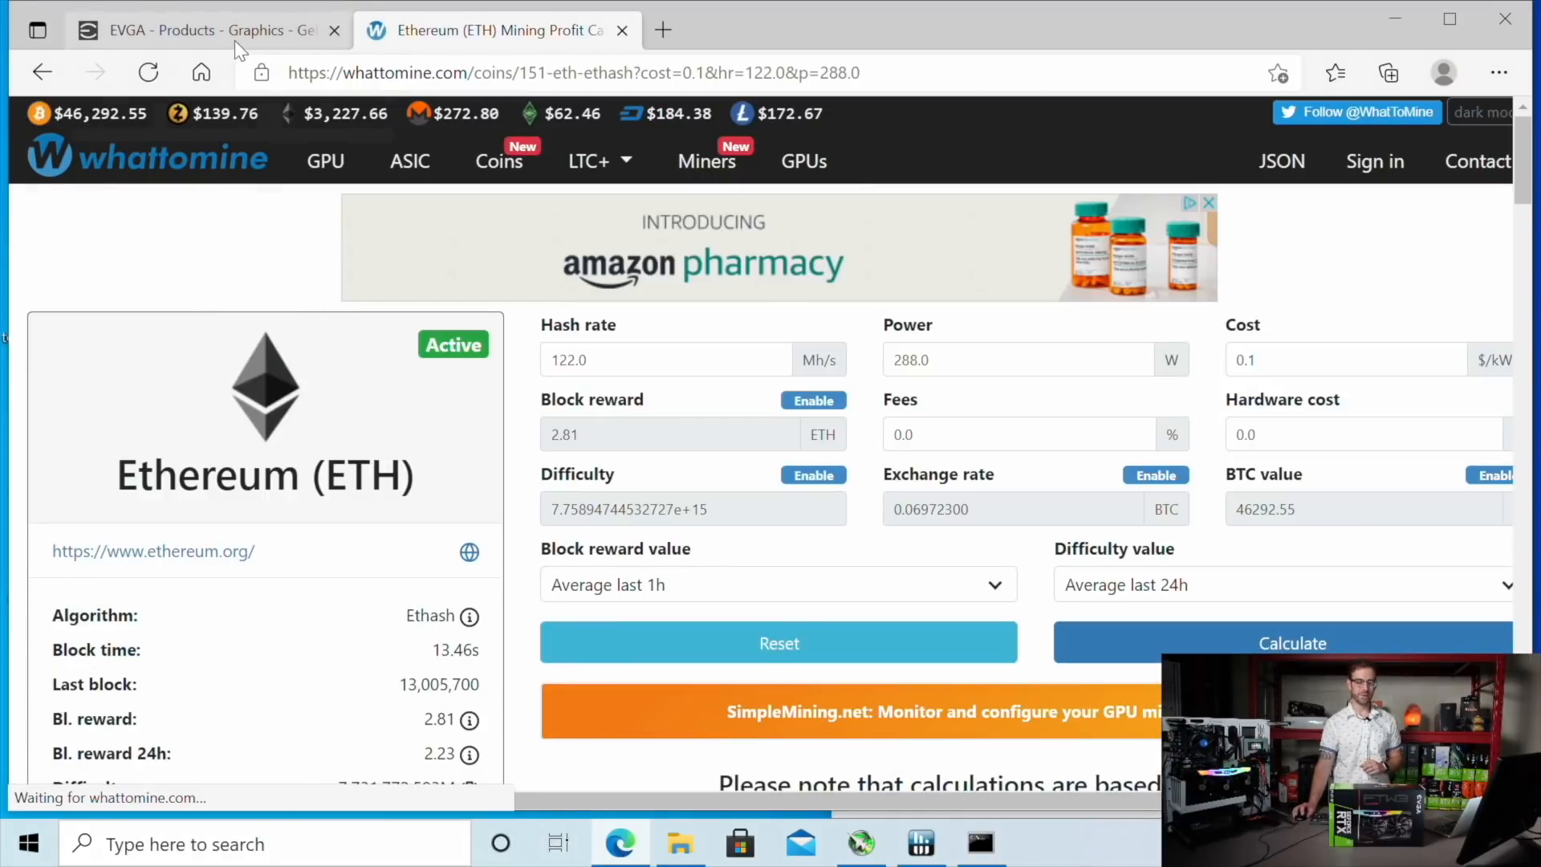
# - Return to EVGA's GeForce 30 series listing showing the RTX 3090 FTW3 Ultra prices
pyautogui.click(197, 30)
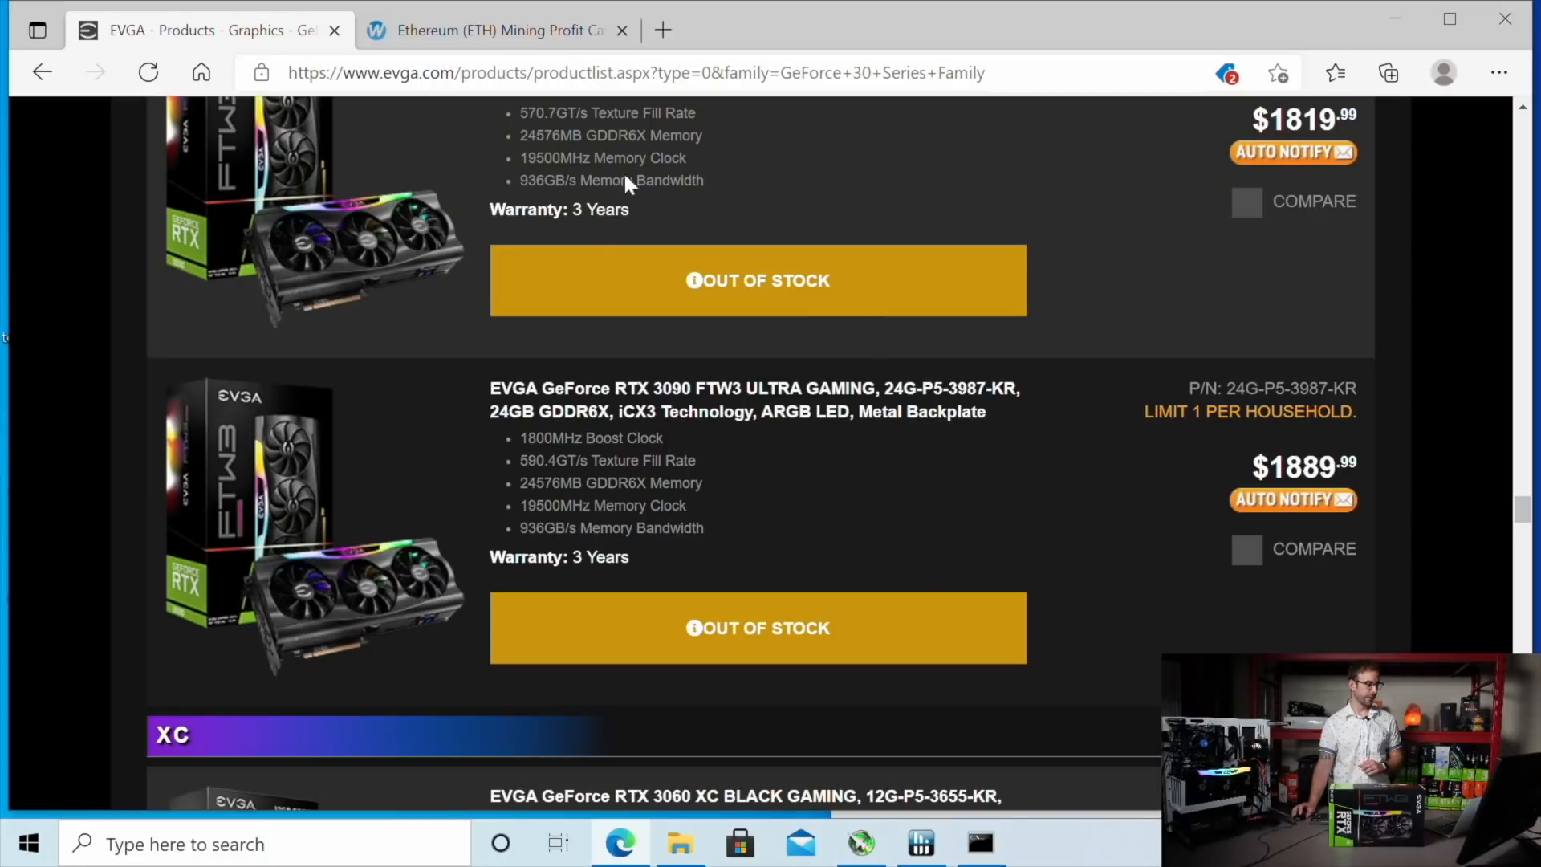
pyautogui.moveTo(629, 398)
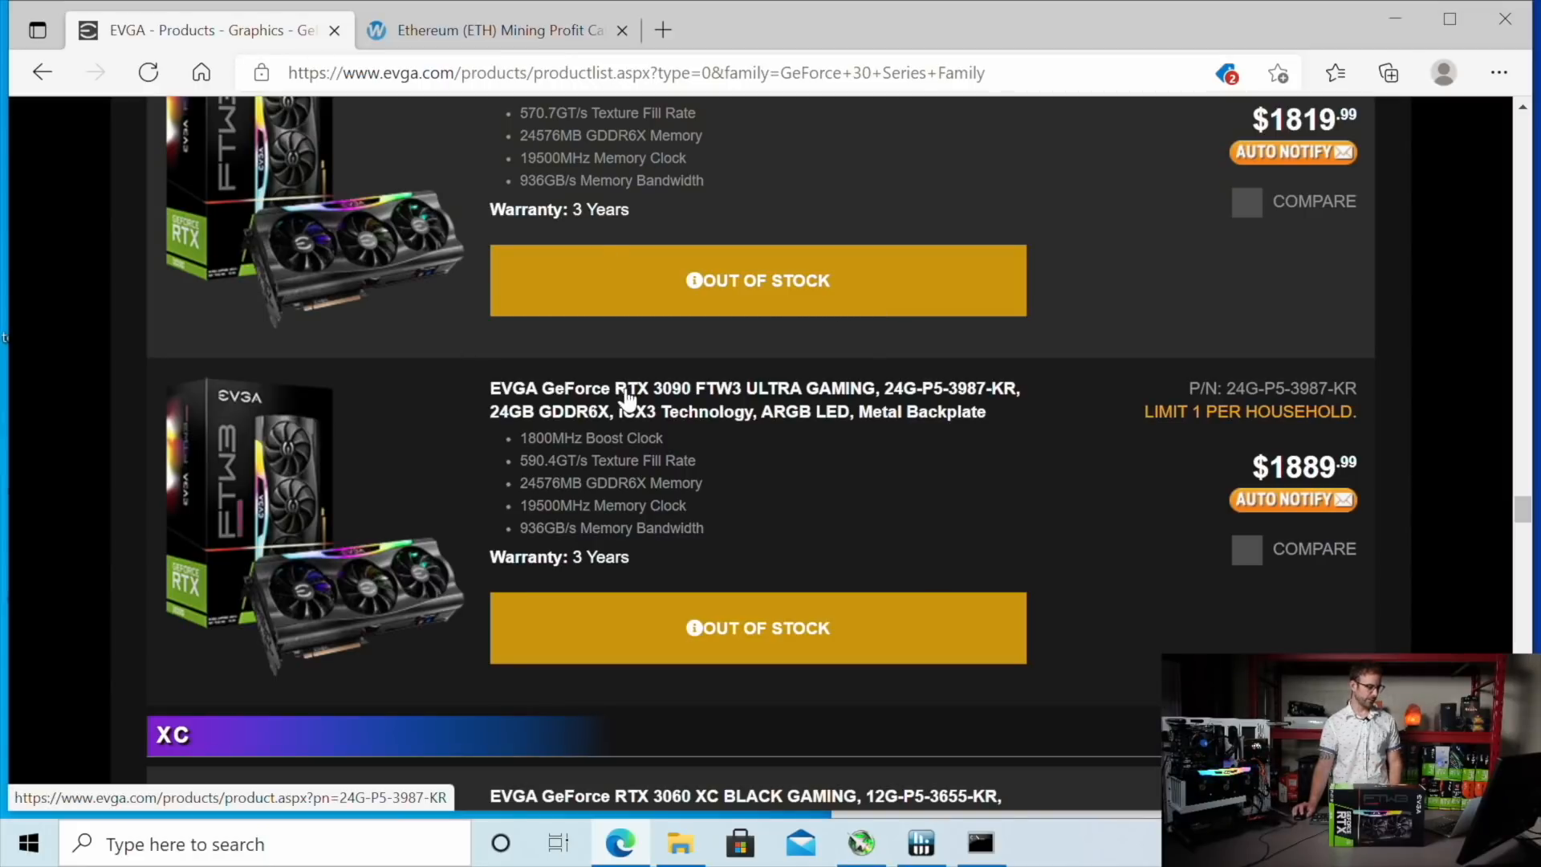
pyautogui.moveTo(781, 399)
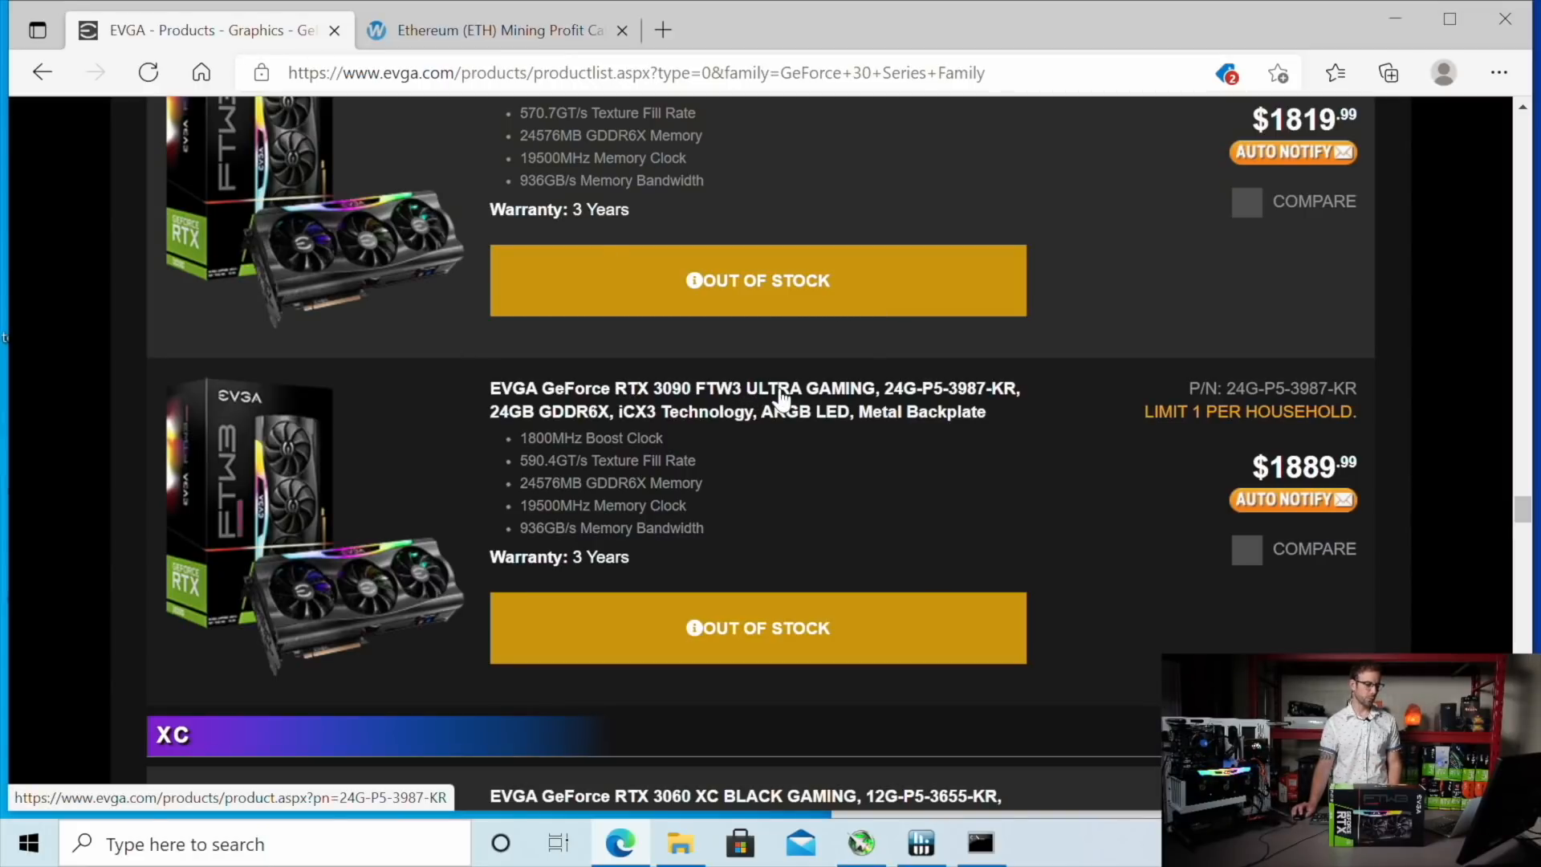
pyautogui.moveTo(845, 350)
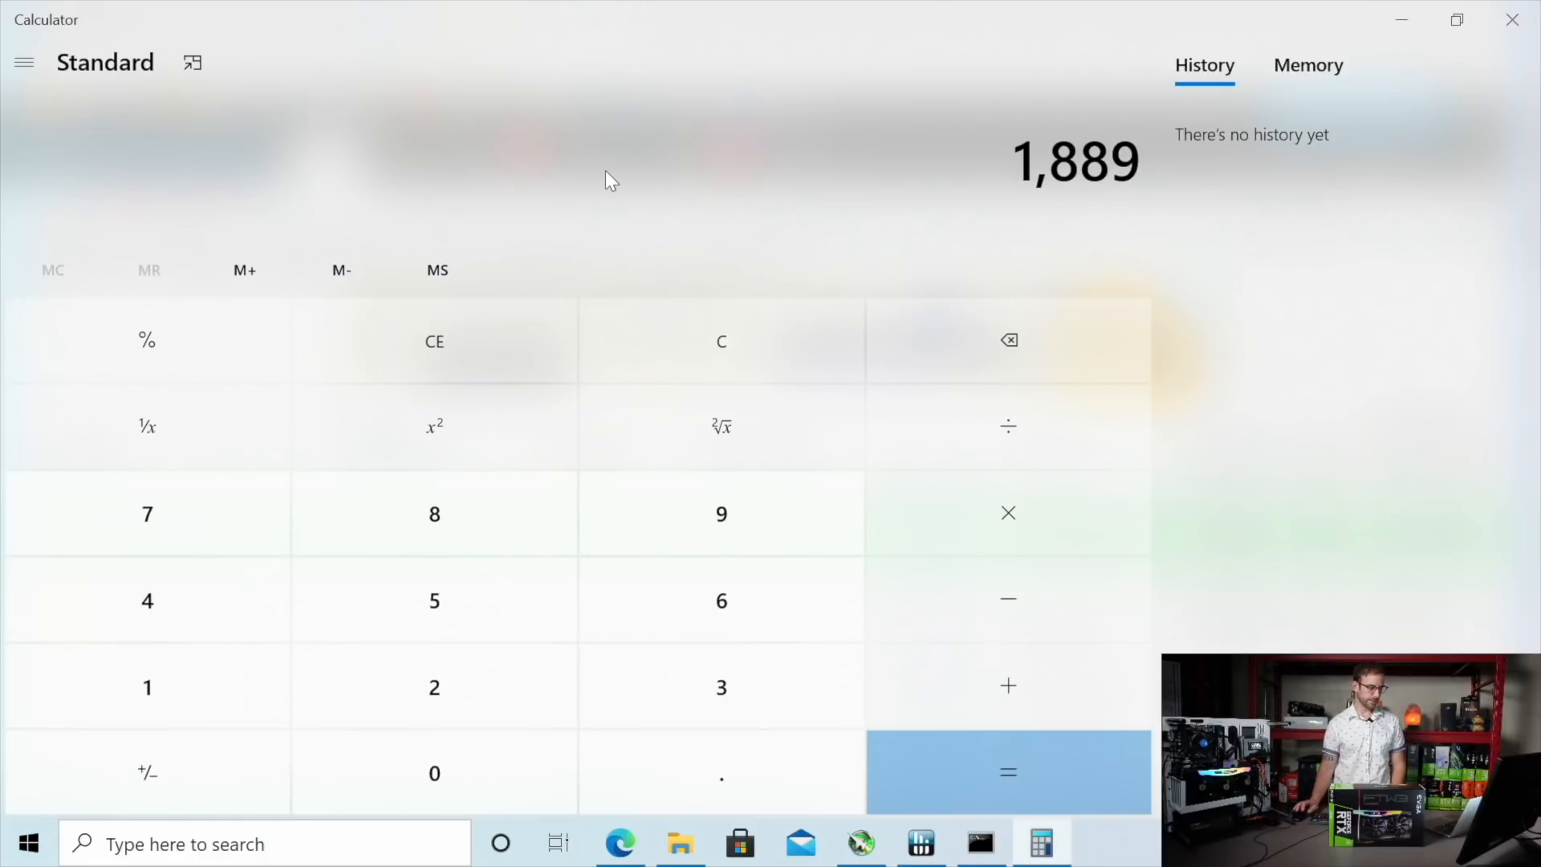
# - Compute 1889 ÷ 9 = 209.89 days in Calculator and restore its window
pyautogui.click(721, 513)
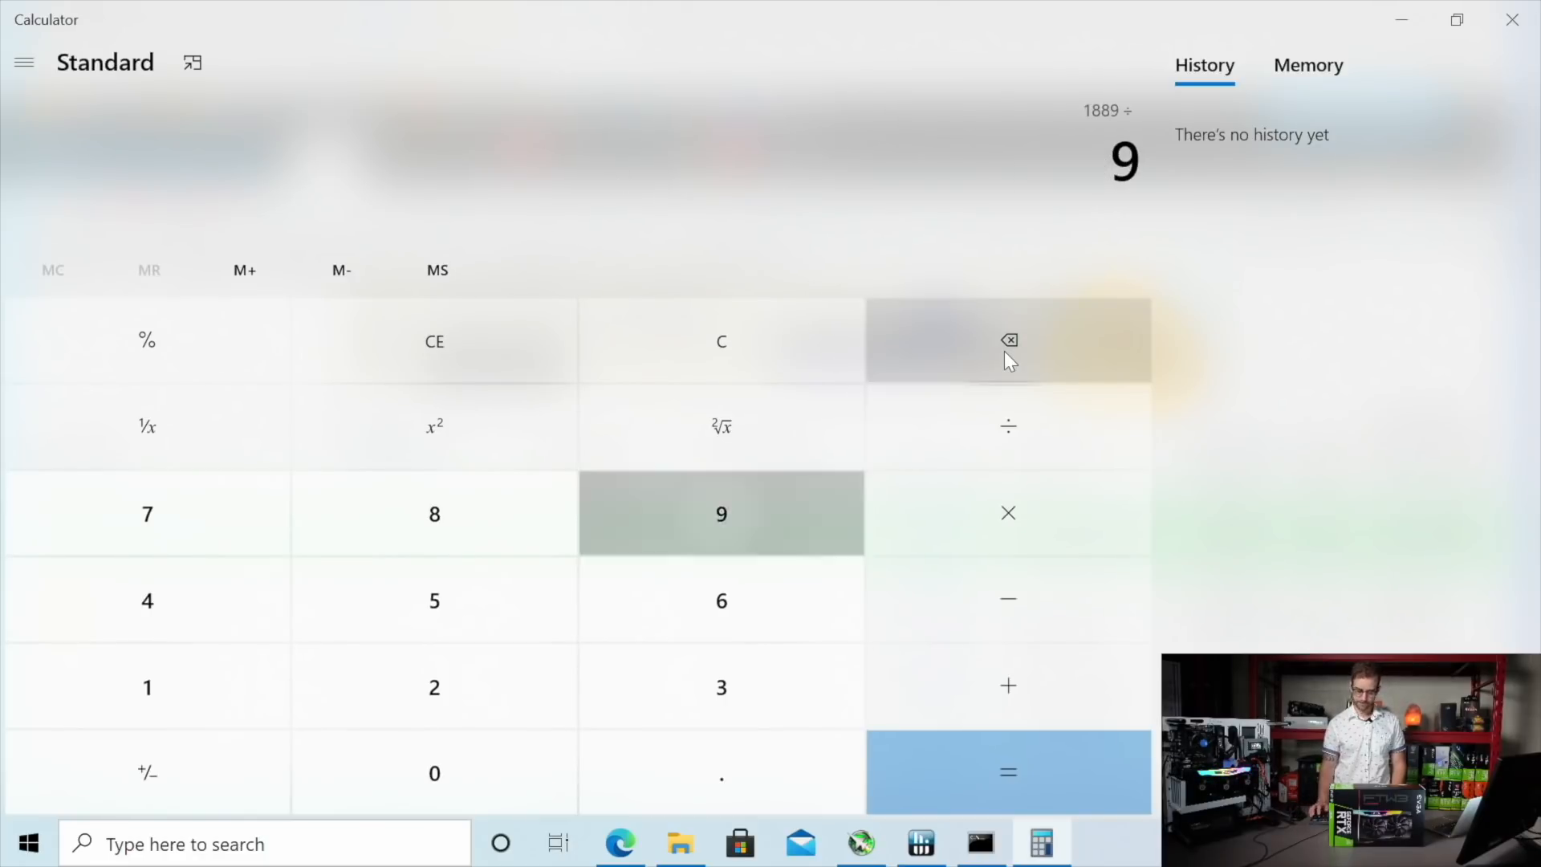
pyautogui.click(1007, 771)
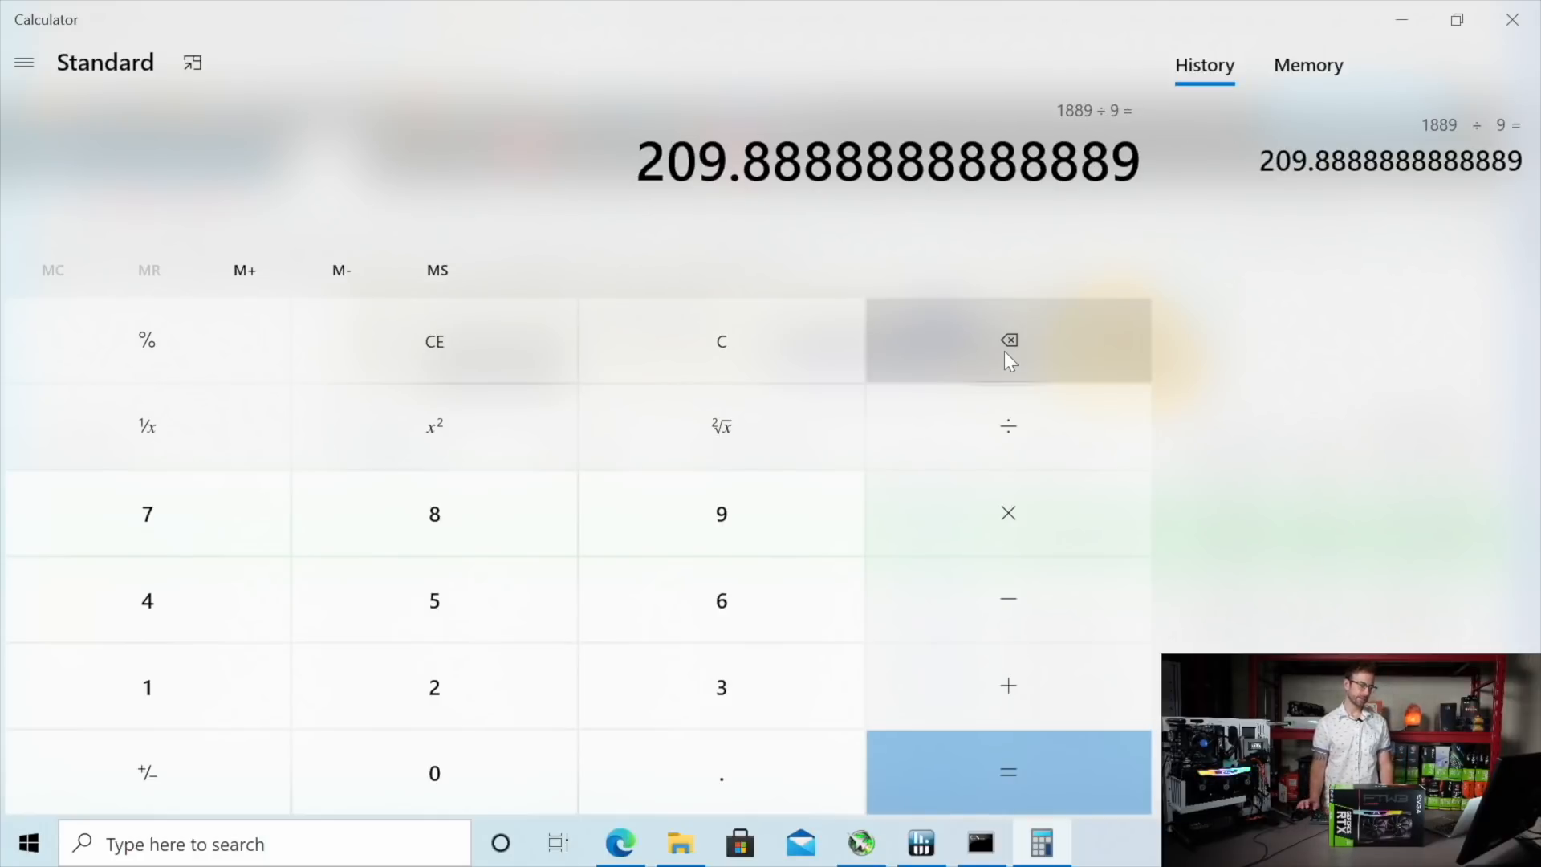
pyautogui.moveTo(1513, 19)
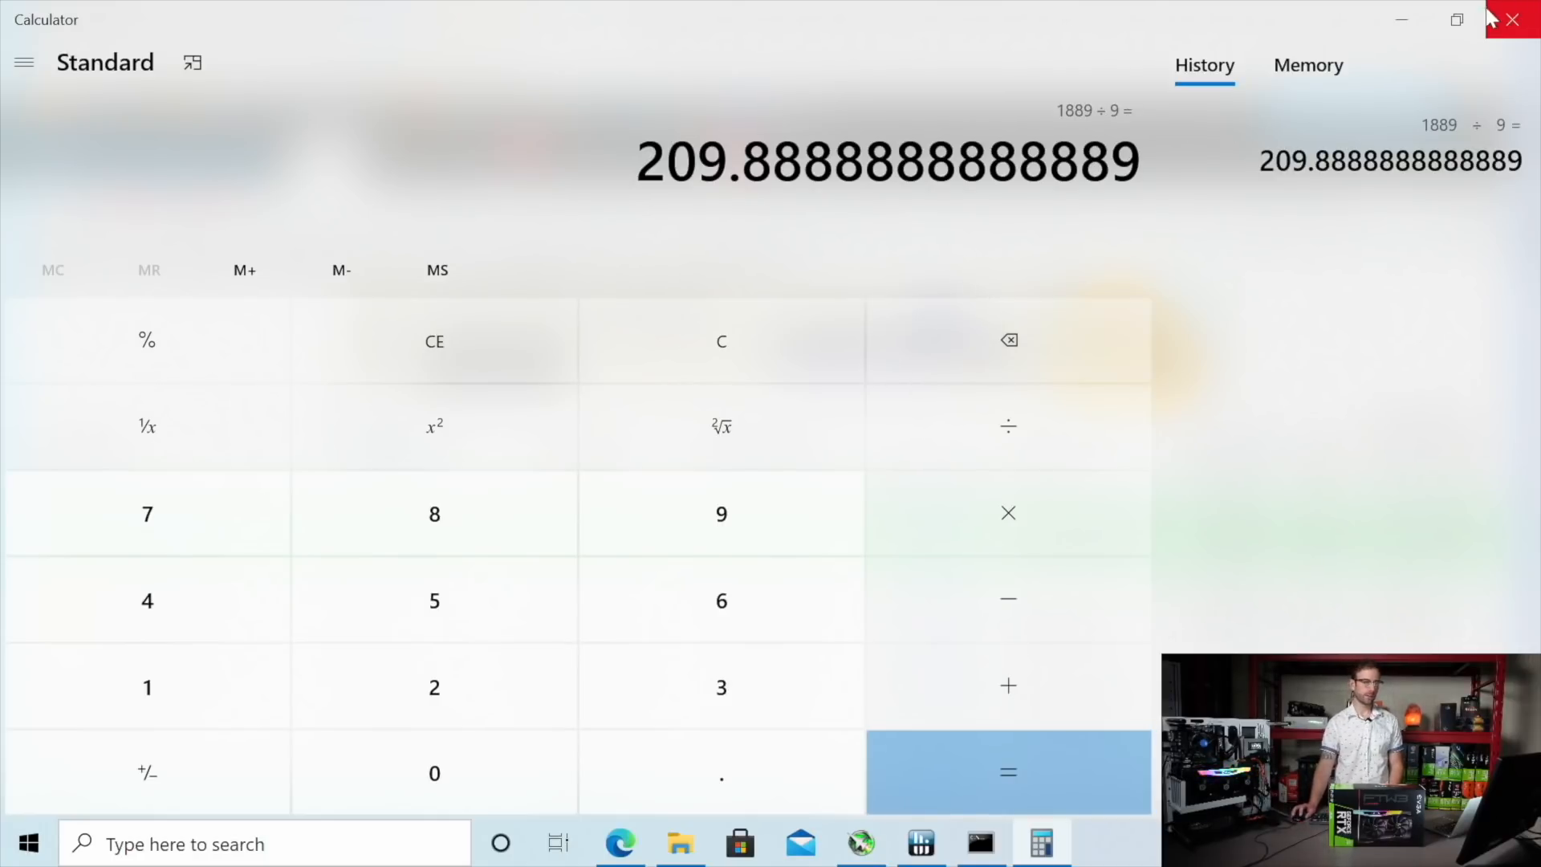
pyautogui.click(1455, 19)
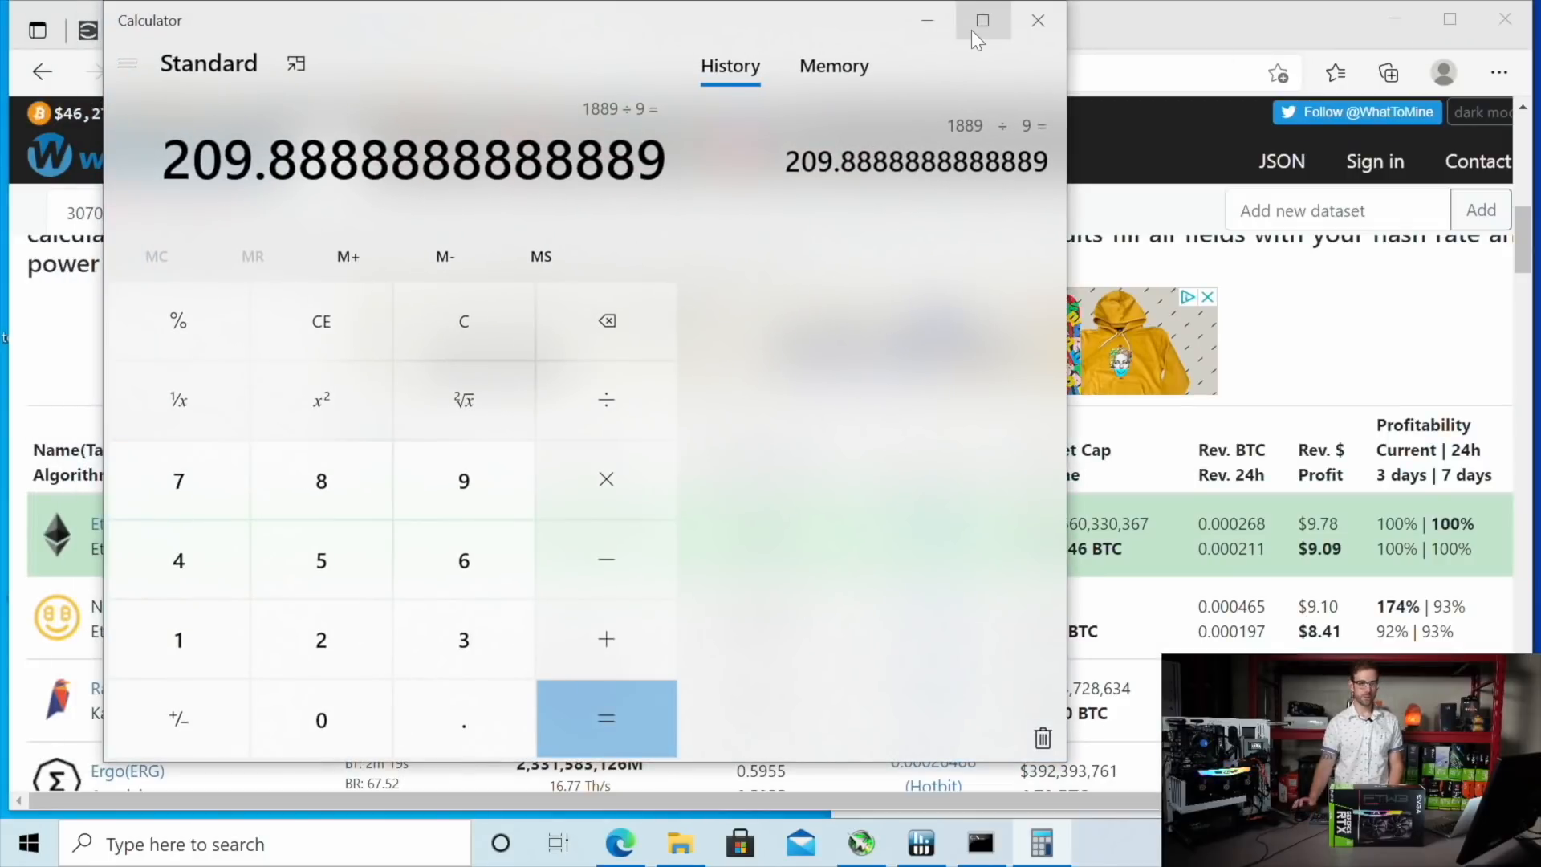
pyautogui.moveTo(982, 19)
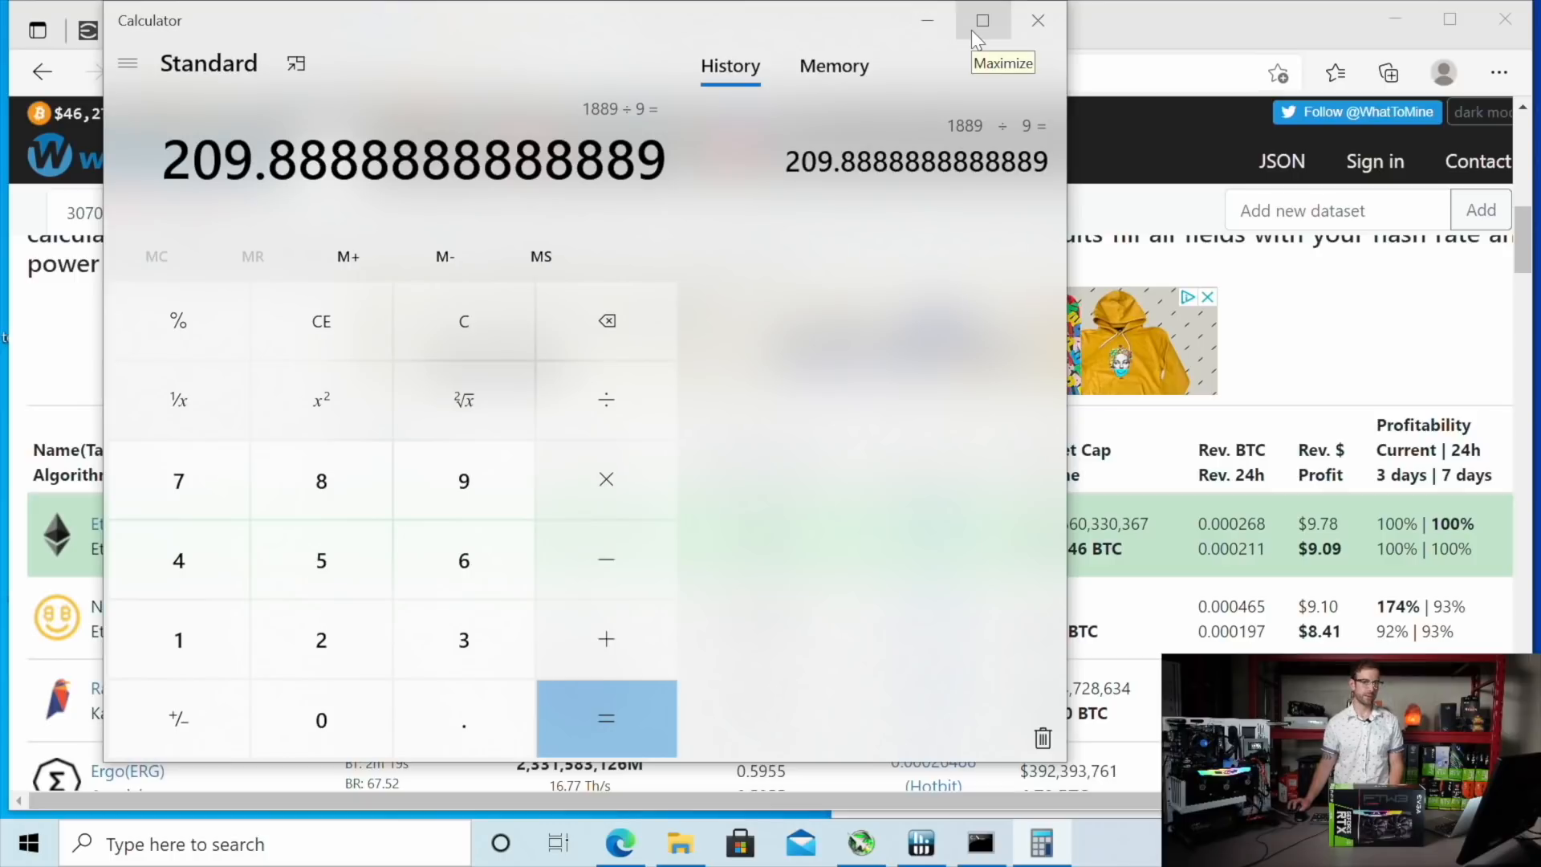
pyautogui.moveTo(981, 20)
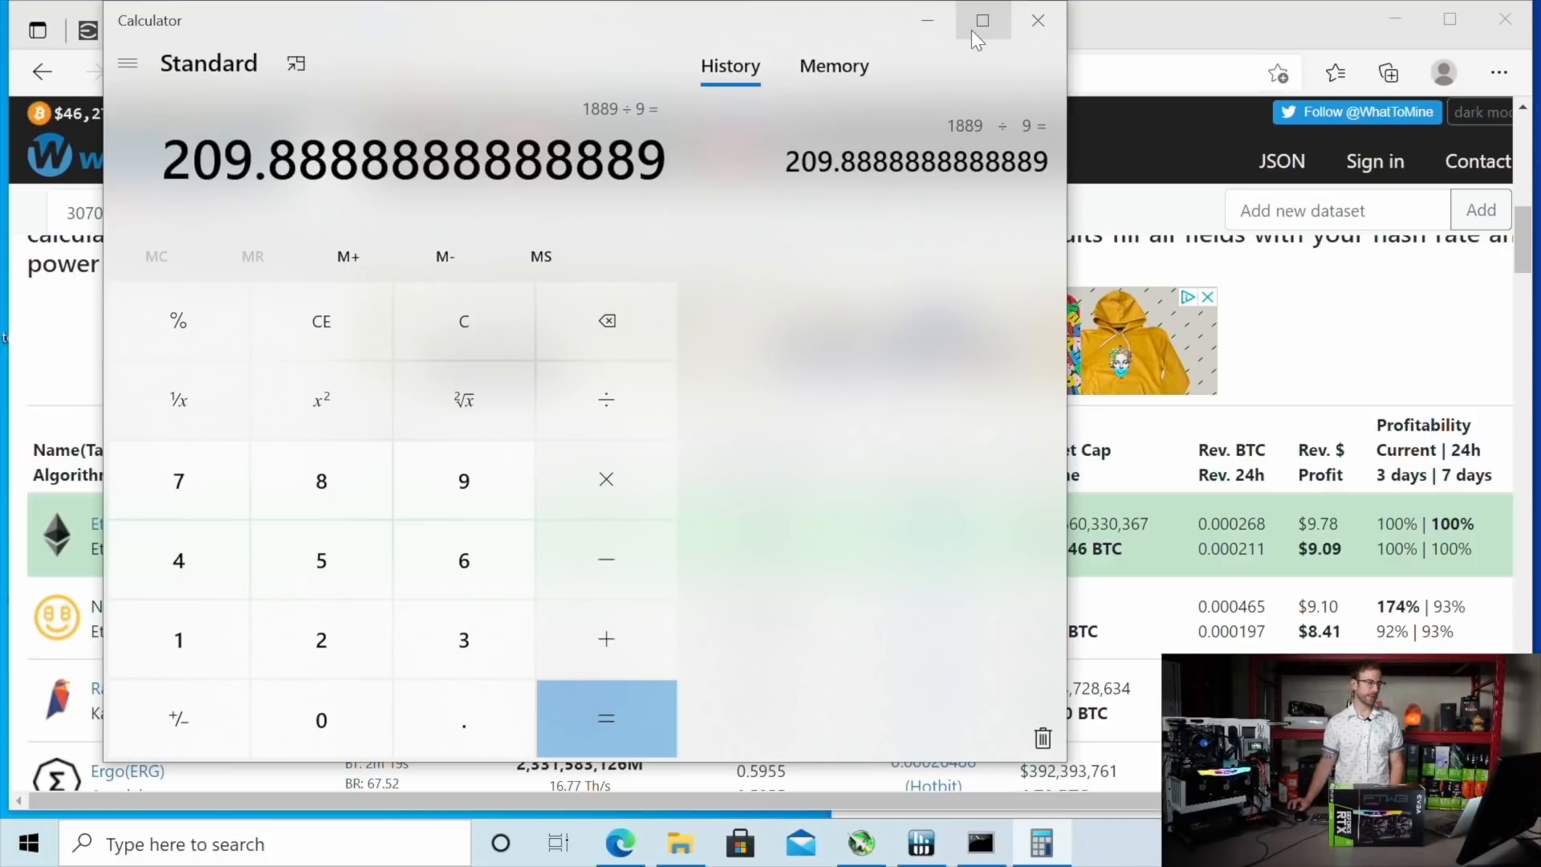